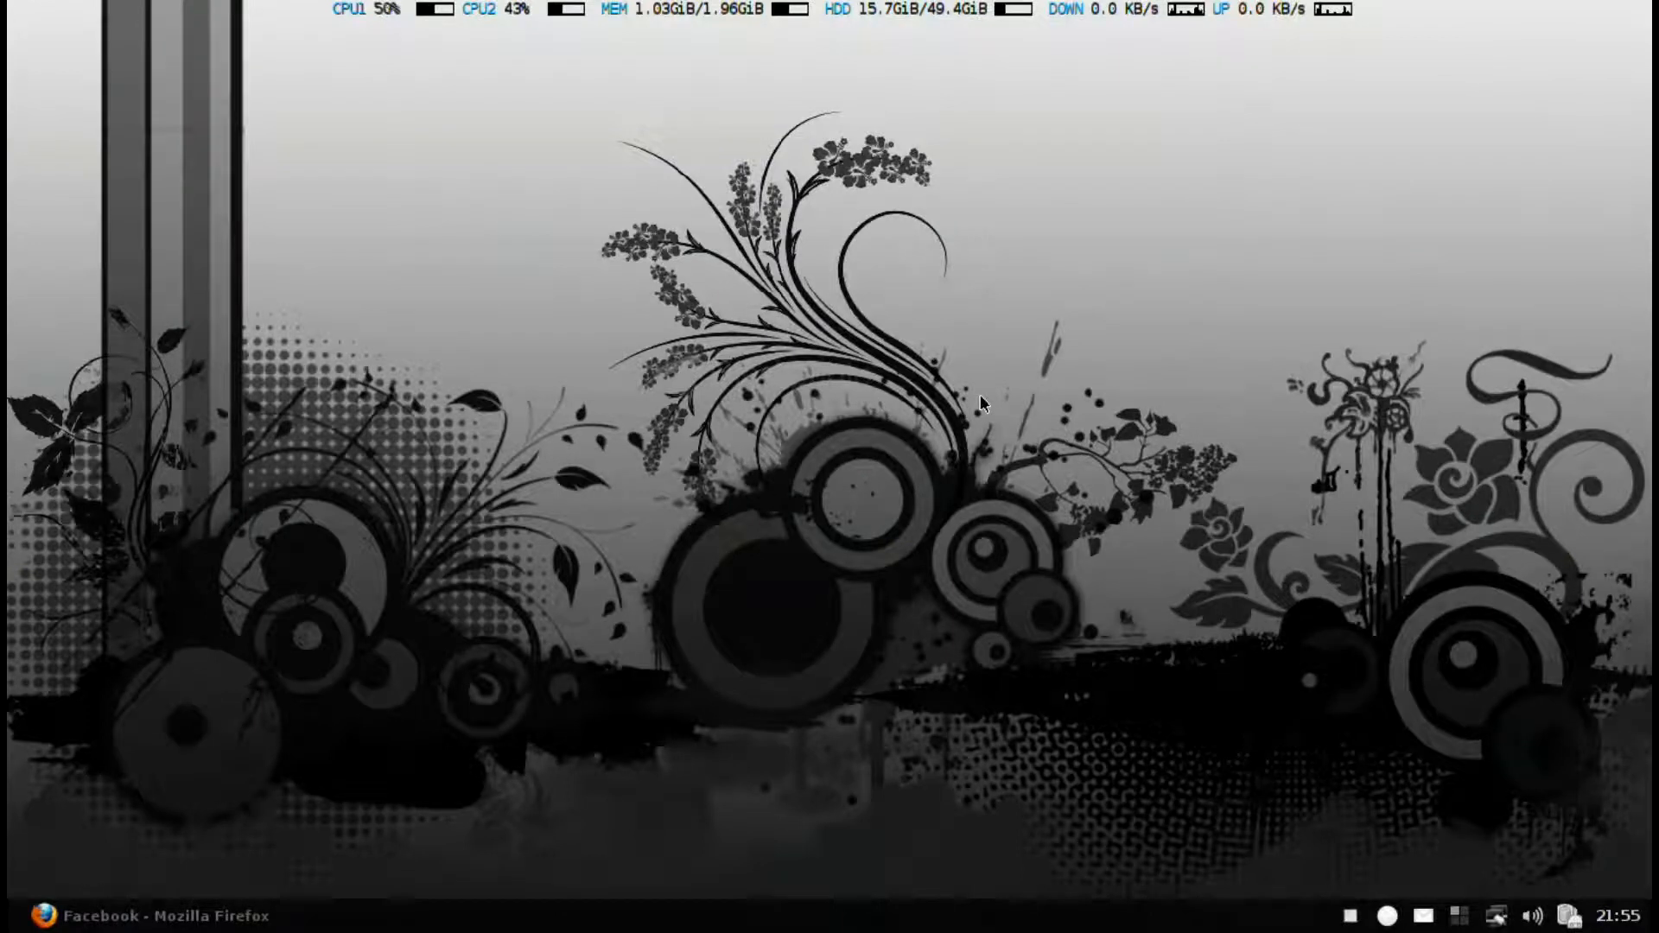
pyautogui.moveTo(856, 268)
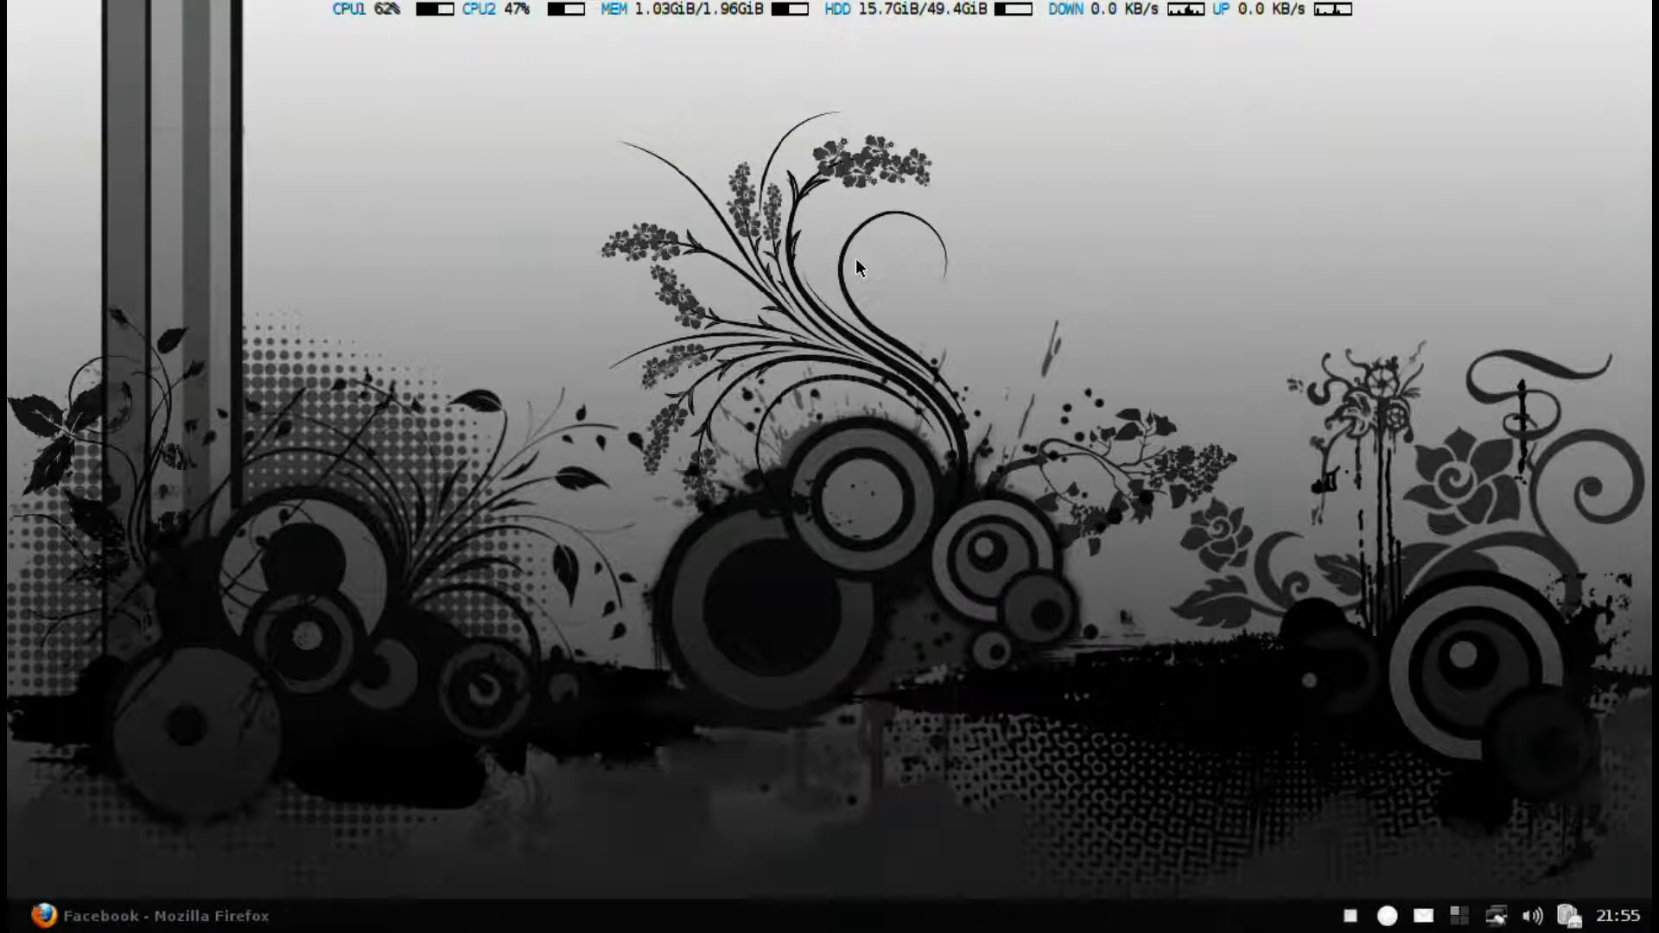
pyautogui.moveTo(771, 387)
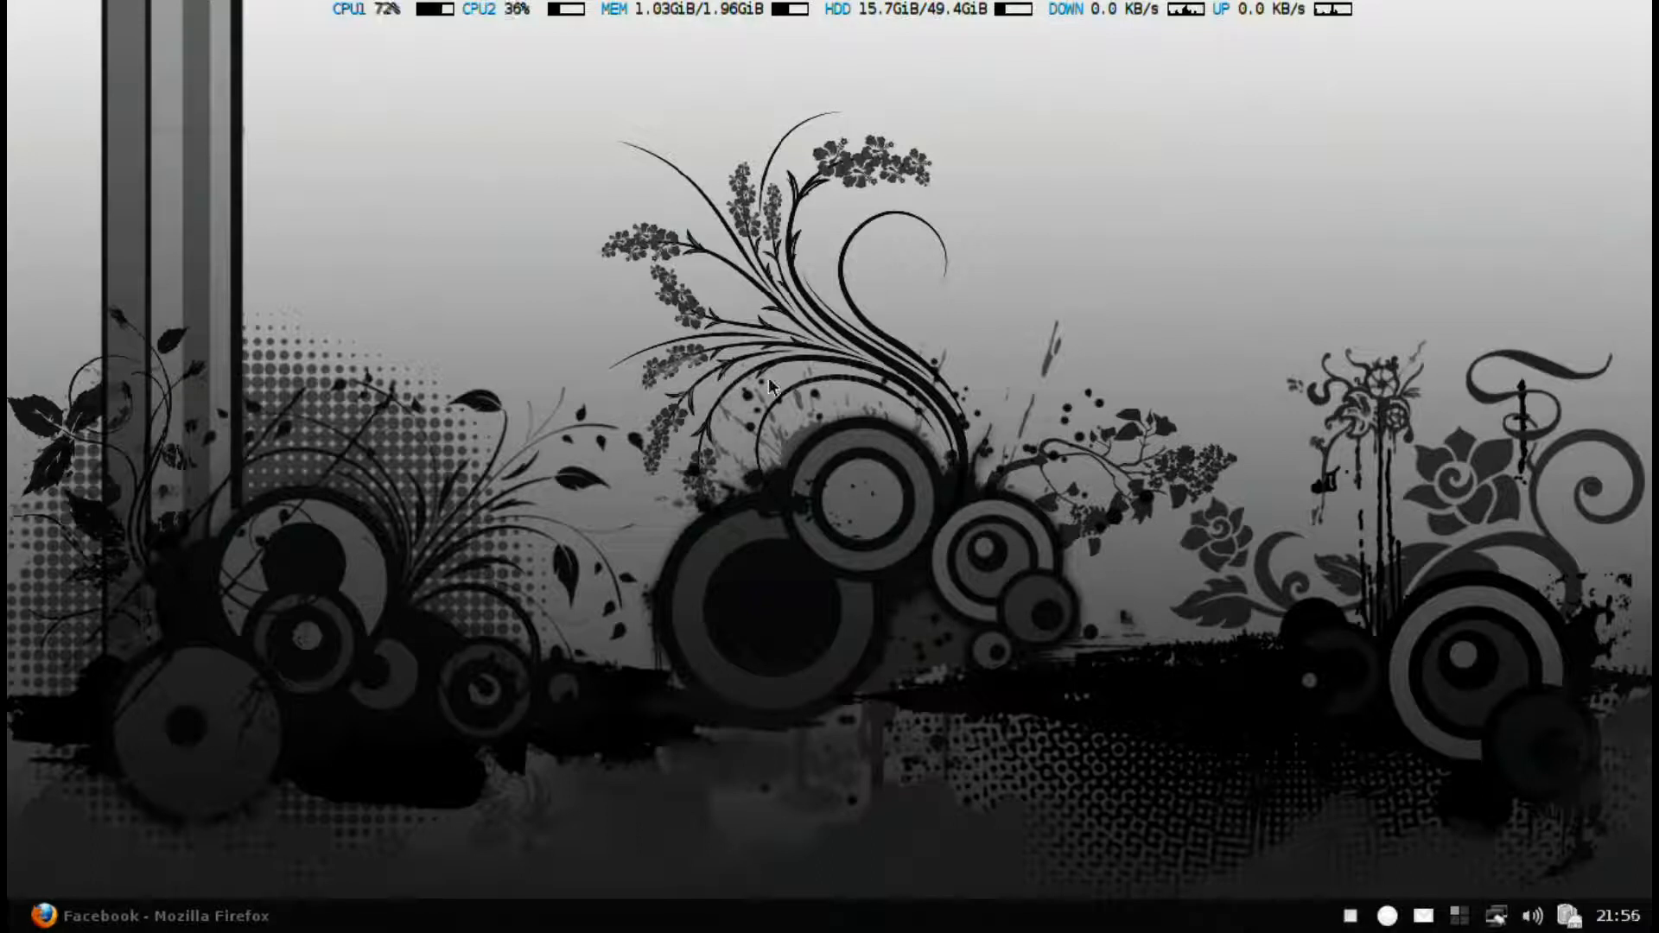
pyautogui.moveTo(802, 284)
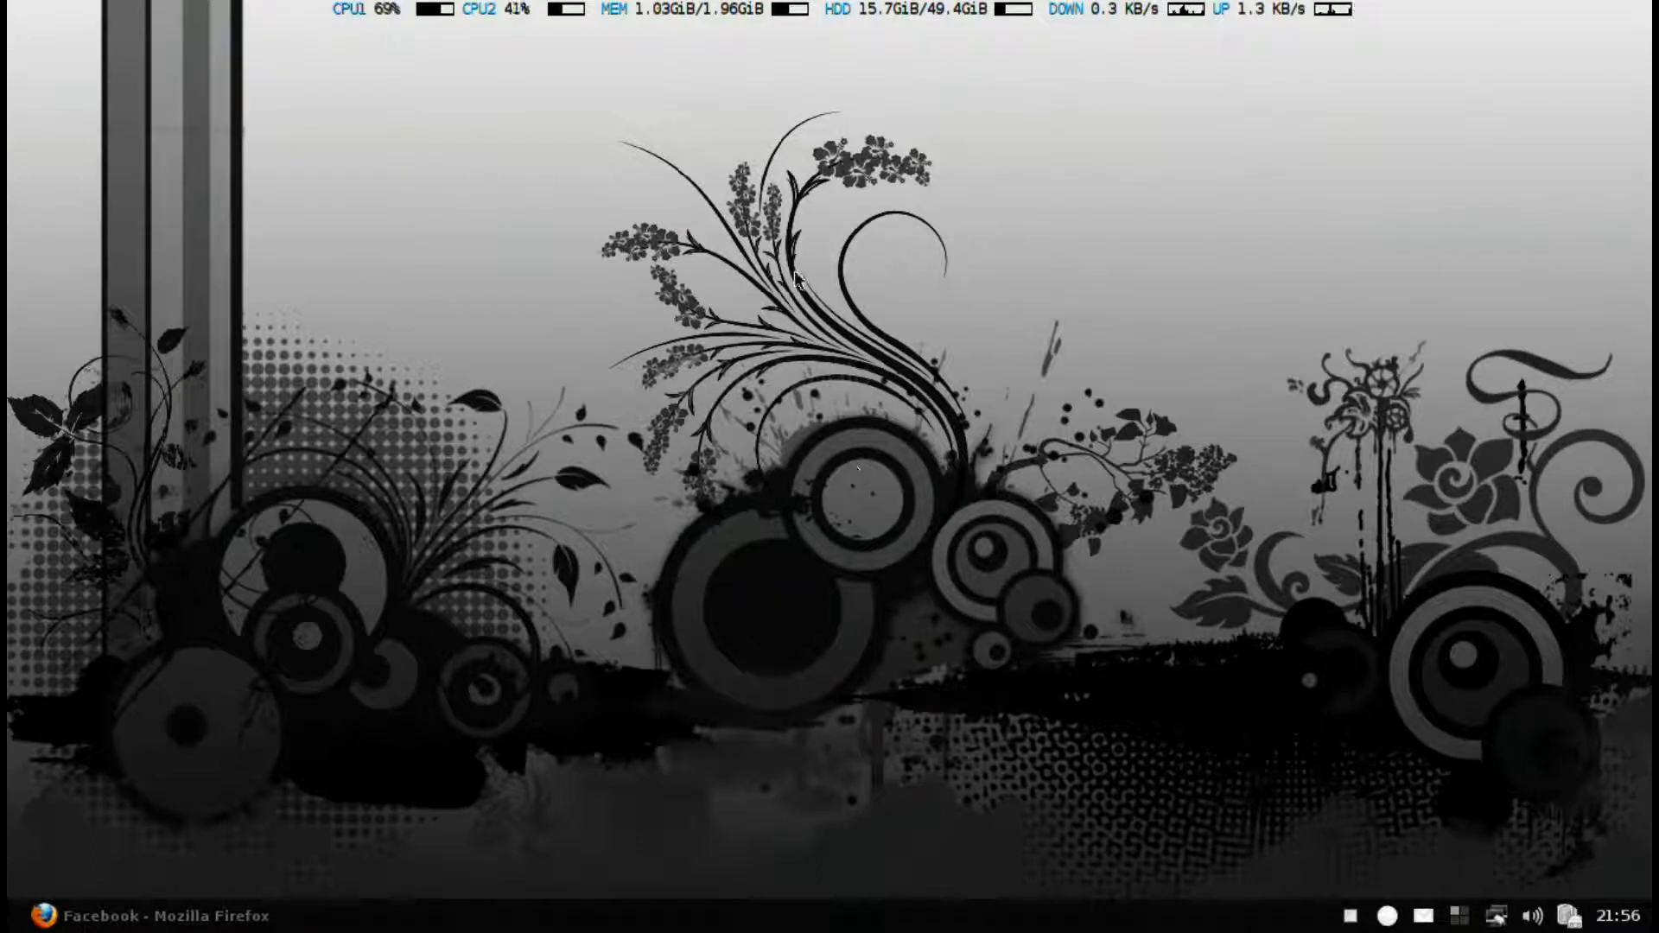
pyautogui.moveTo(333, 36)
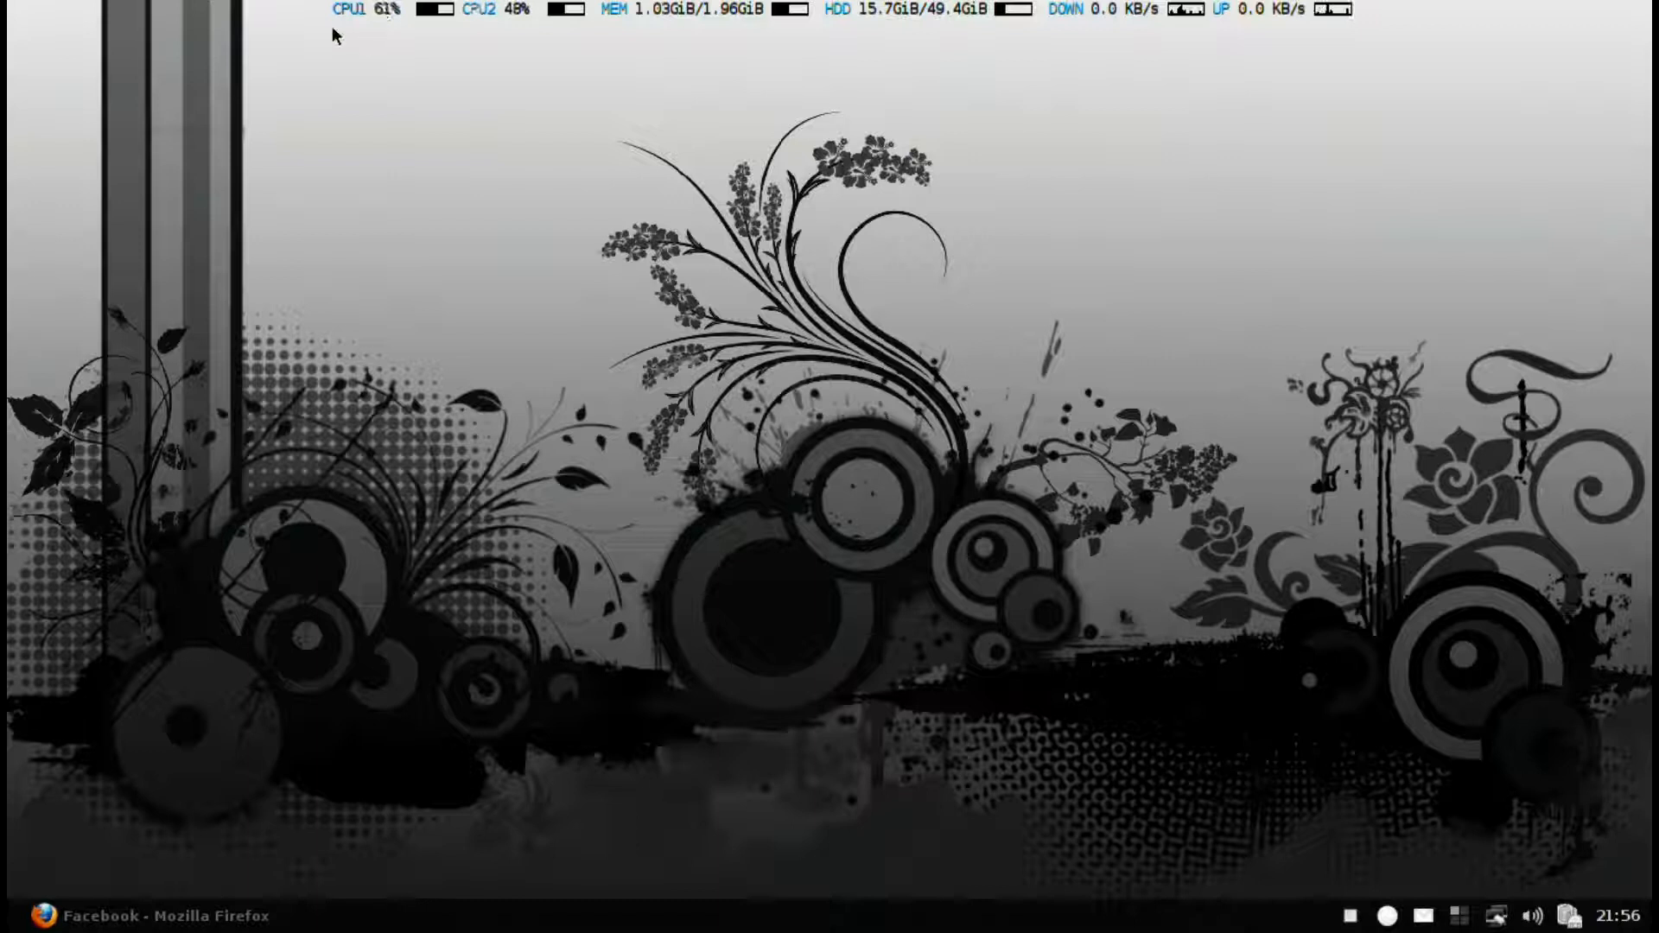
pyautogui.moveTo(441, 31)
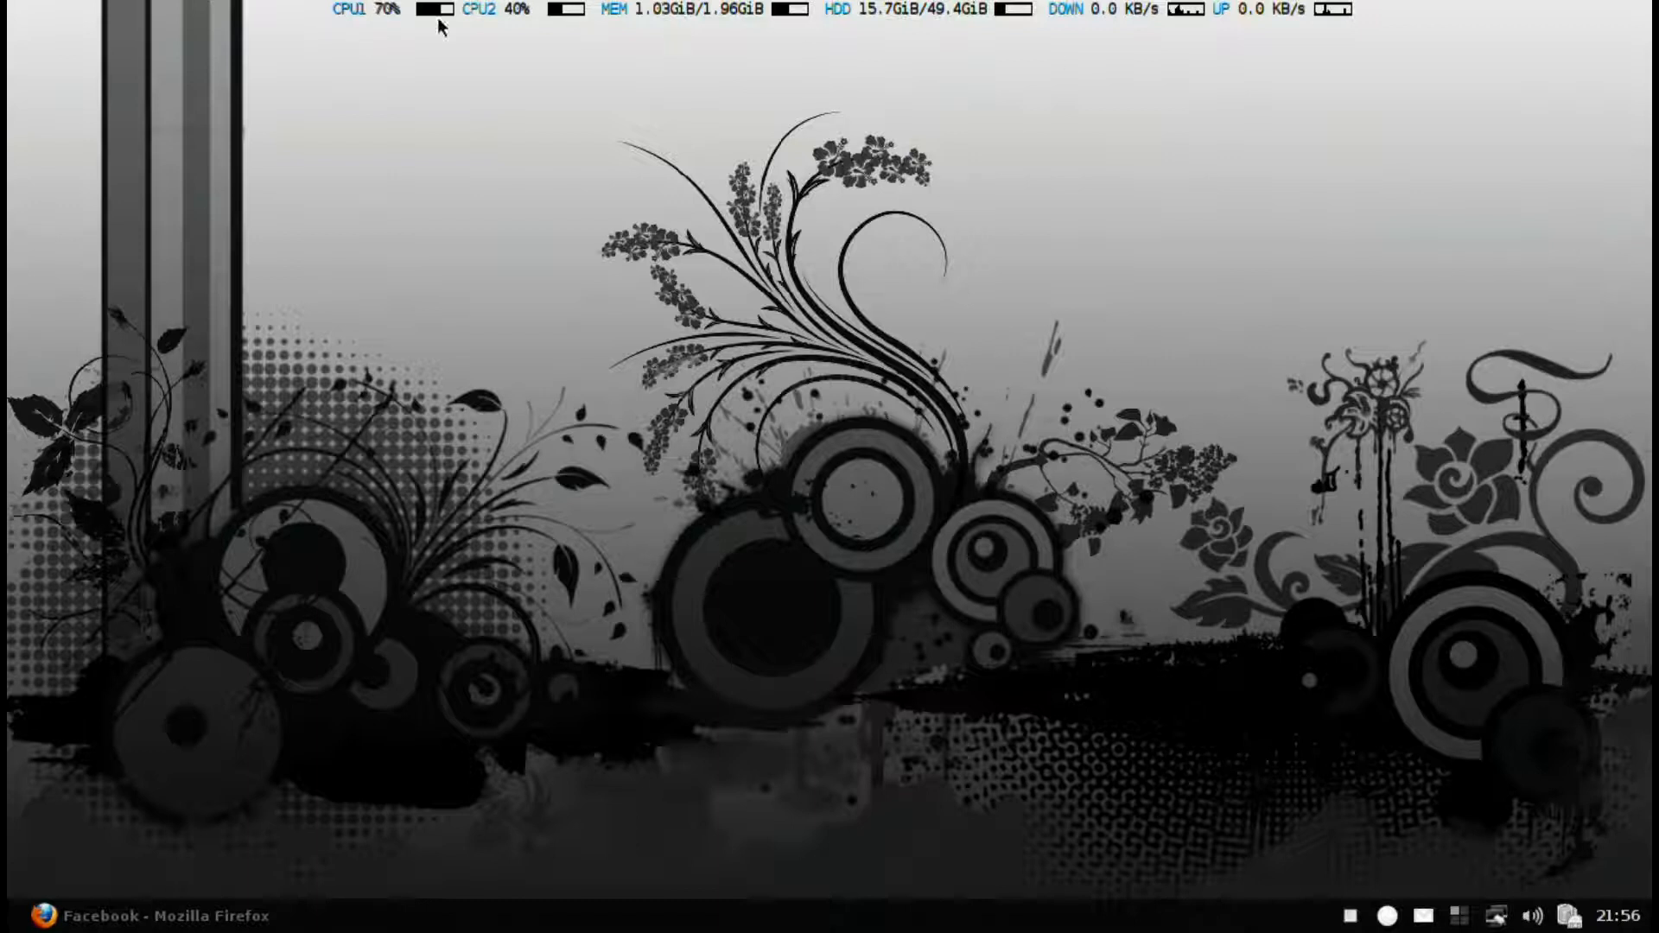
pyautogui.moveTo(813, 818)
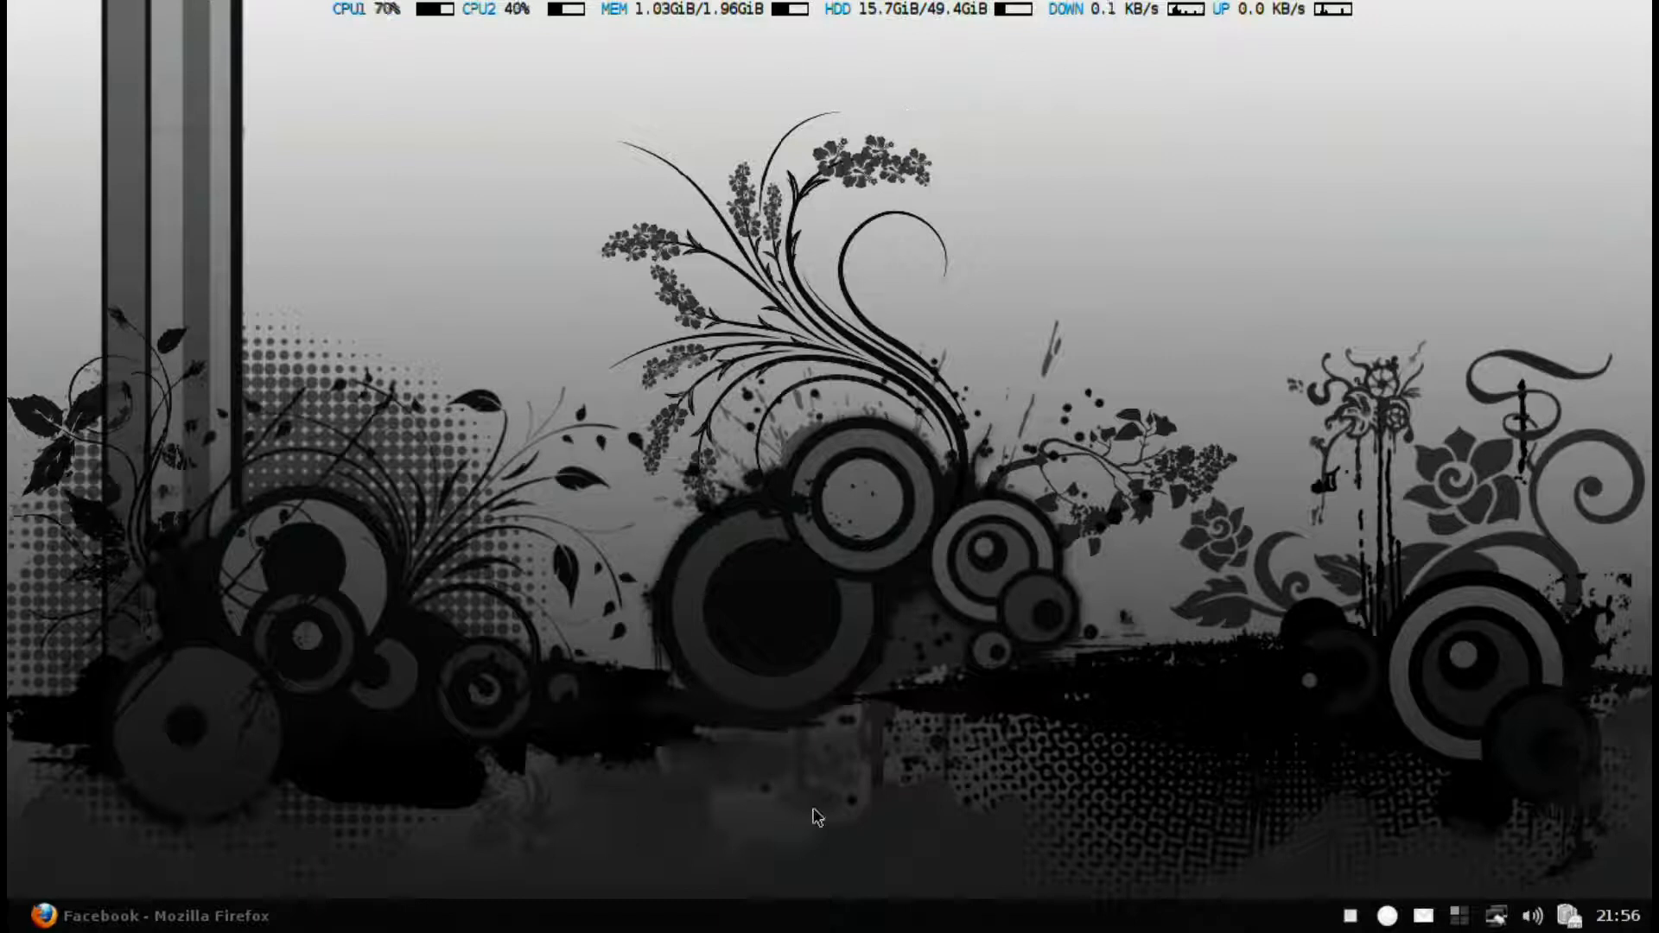
pyautogui.moveTo(1032, 922)
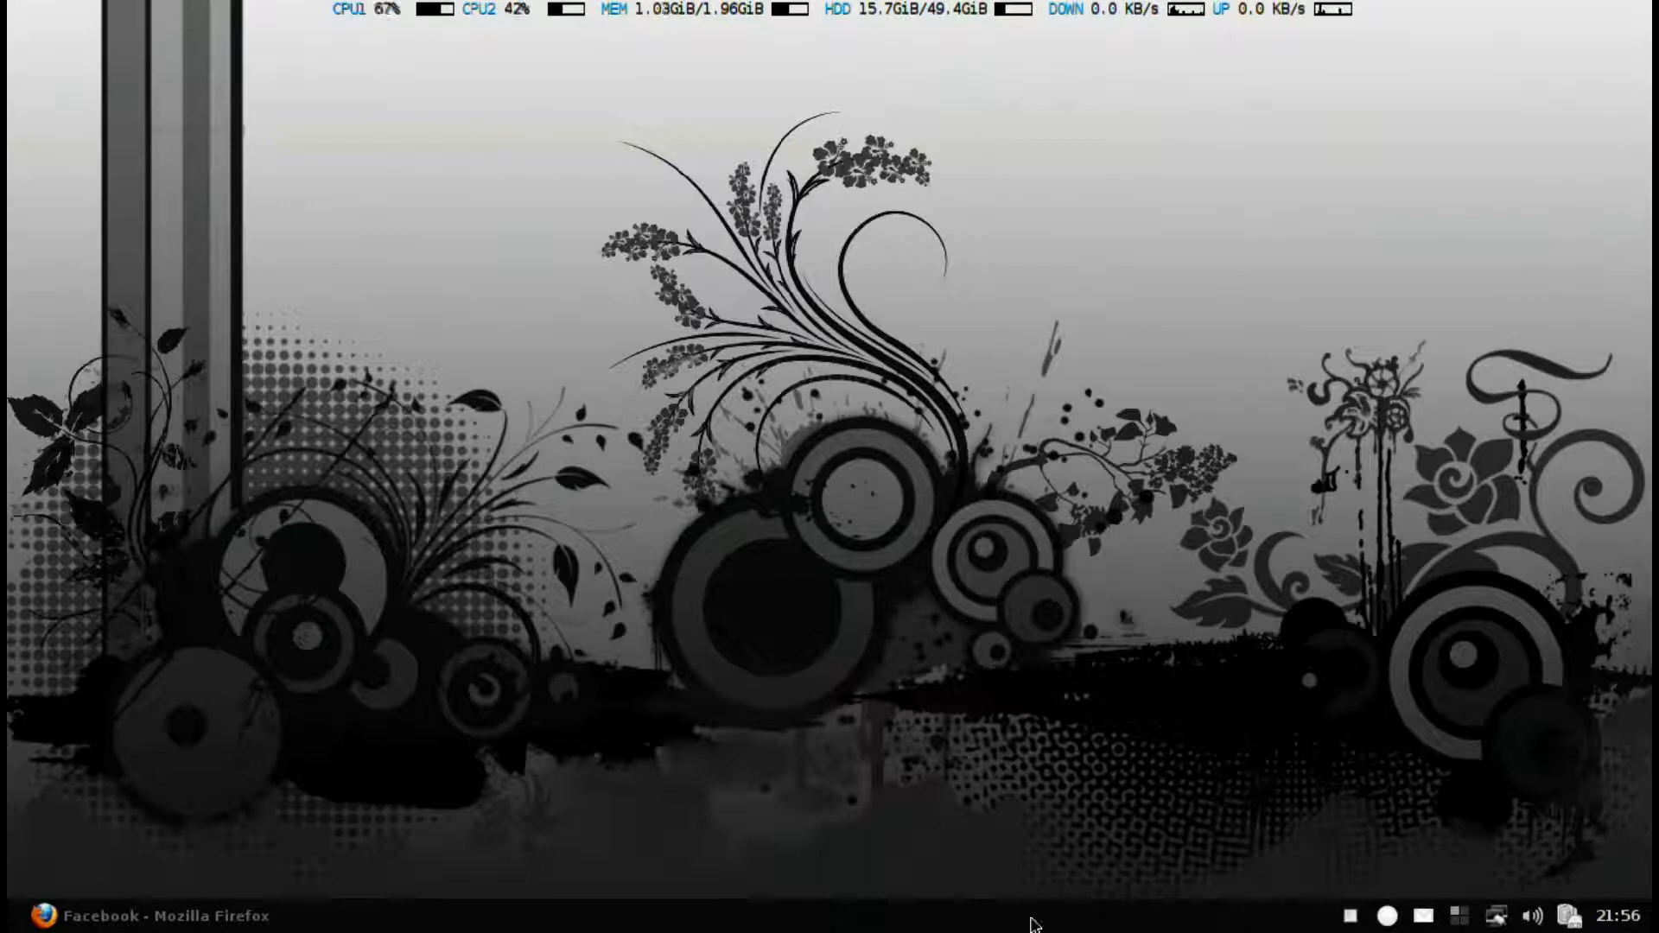
pyautogui.moveTo(1004, 522)
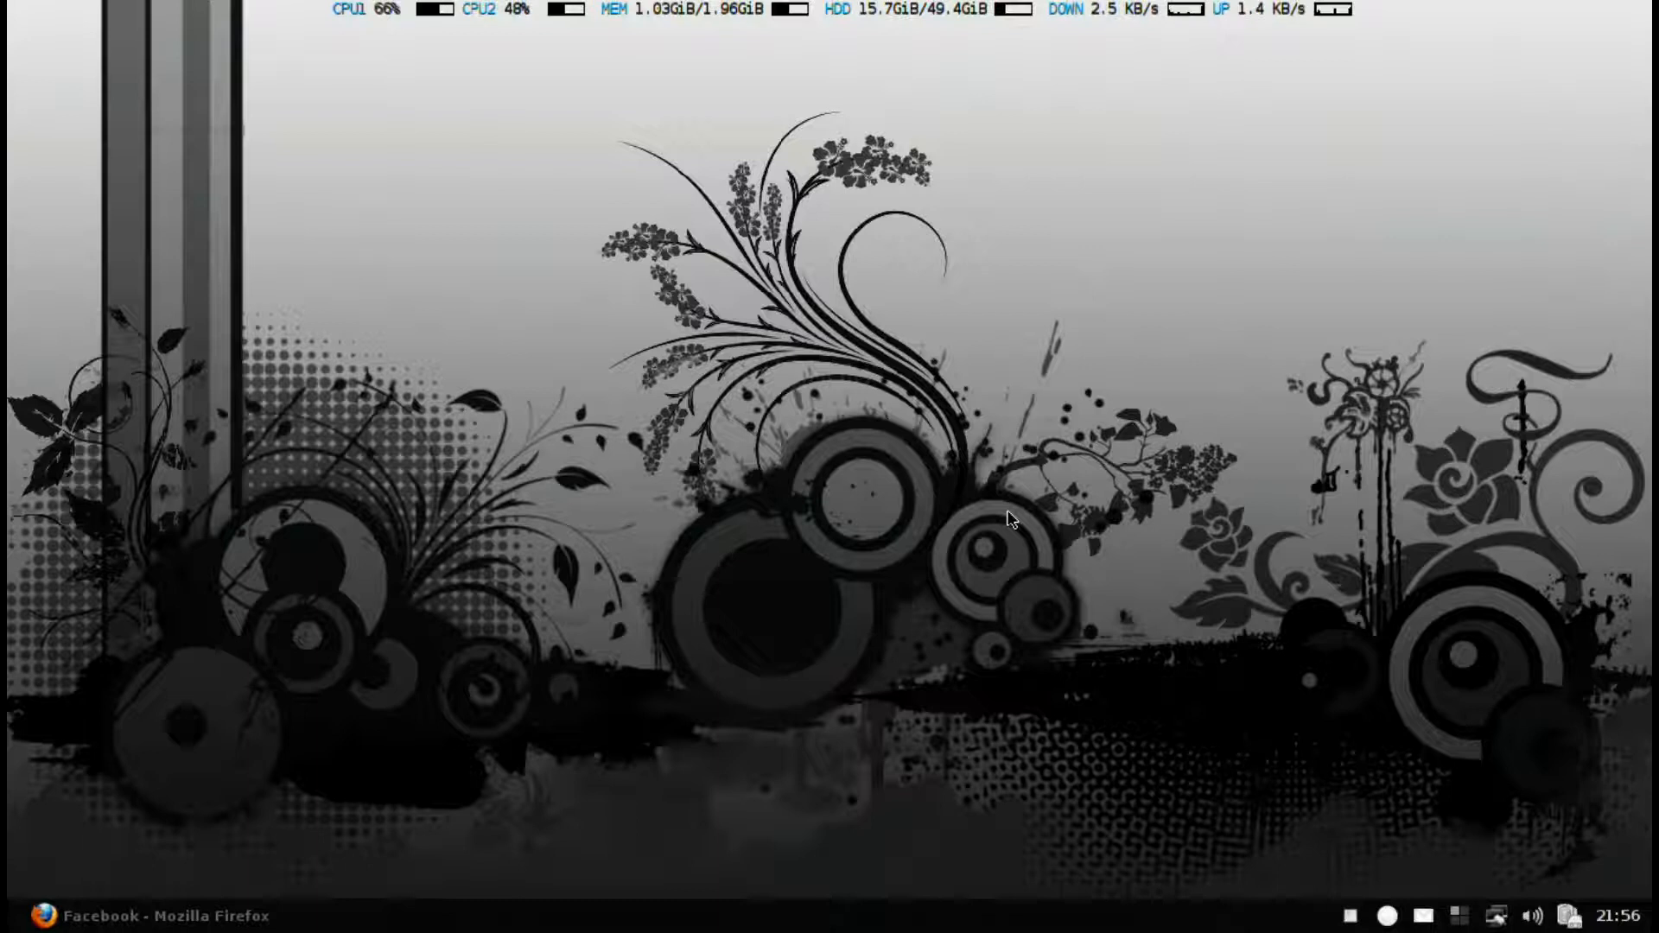
pyautogui.moveTo(883, 391)
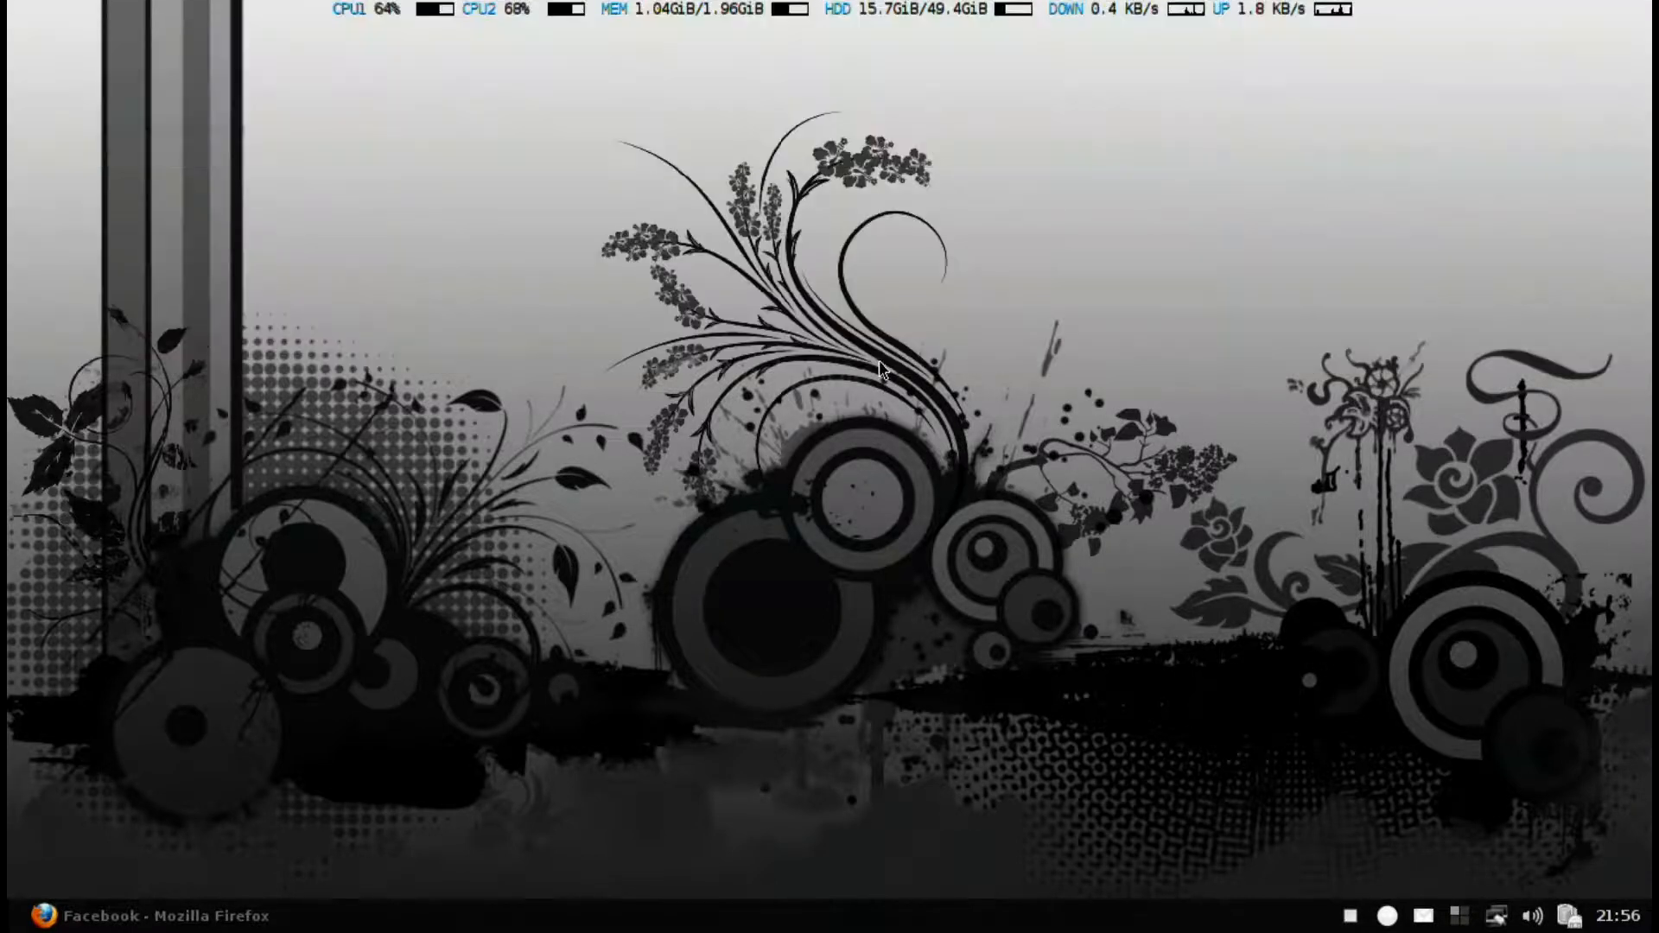
pyautogui.moveTo(861, 351)
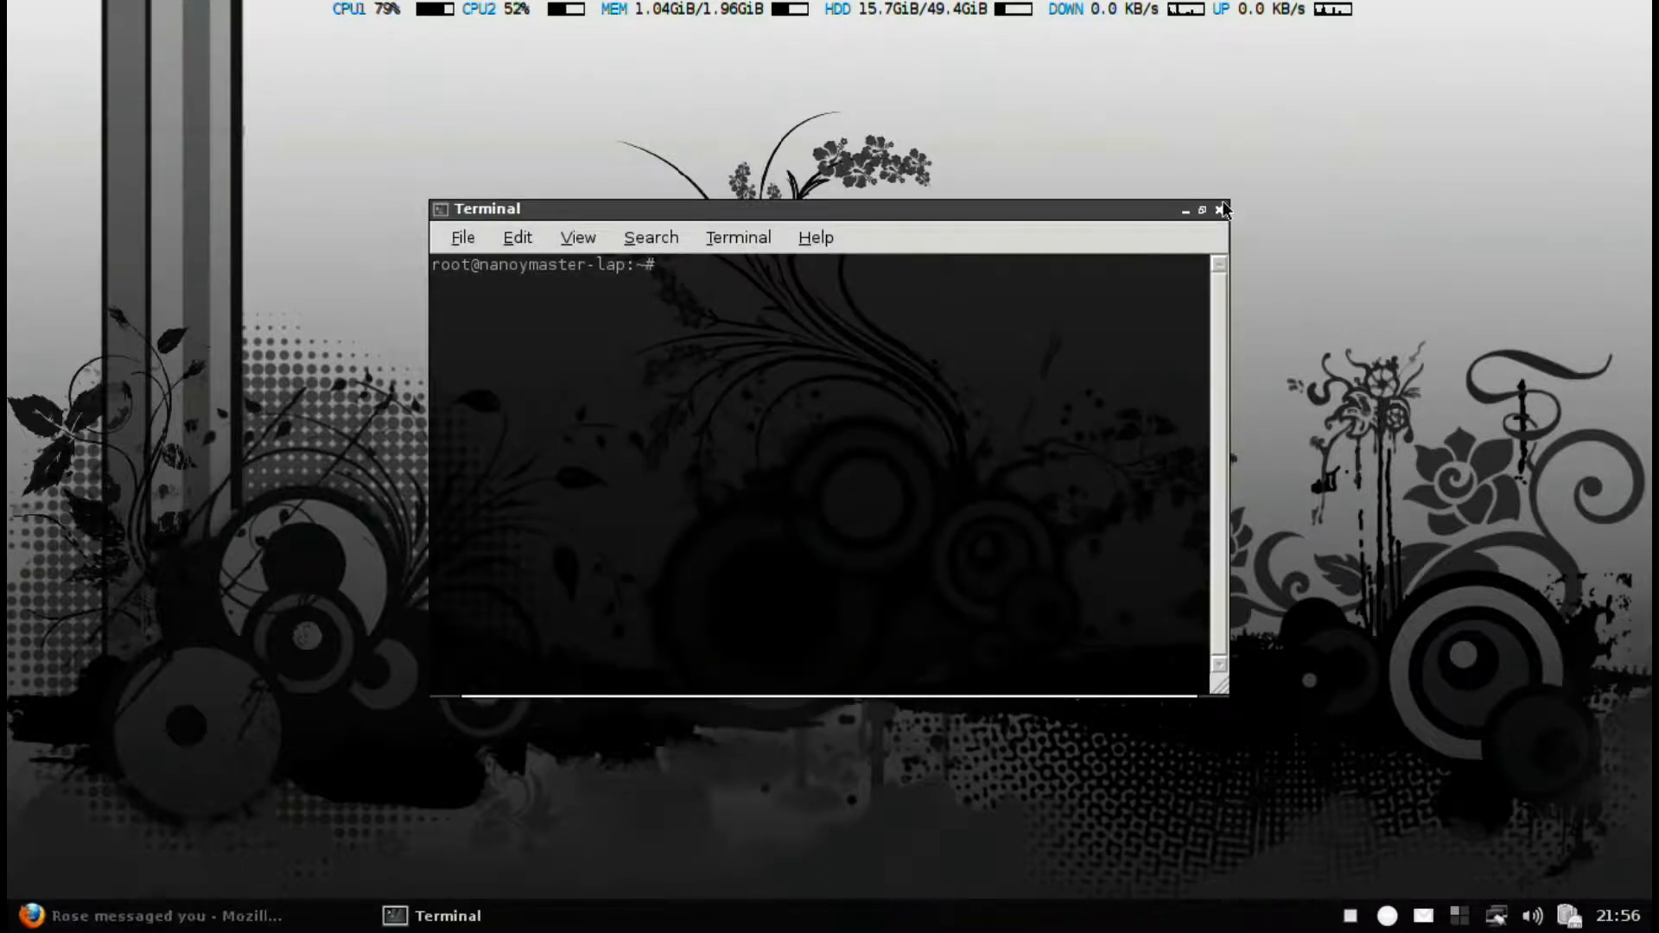
# Step: Close the transparent terminal and open the desktop root menu to browse Development, Games and other submenus
pyautogui.click(1218, 210)
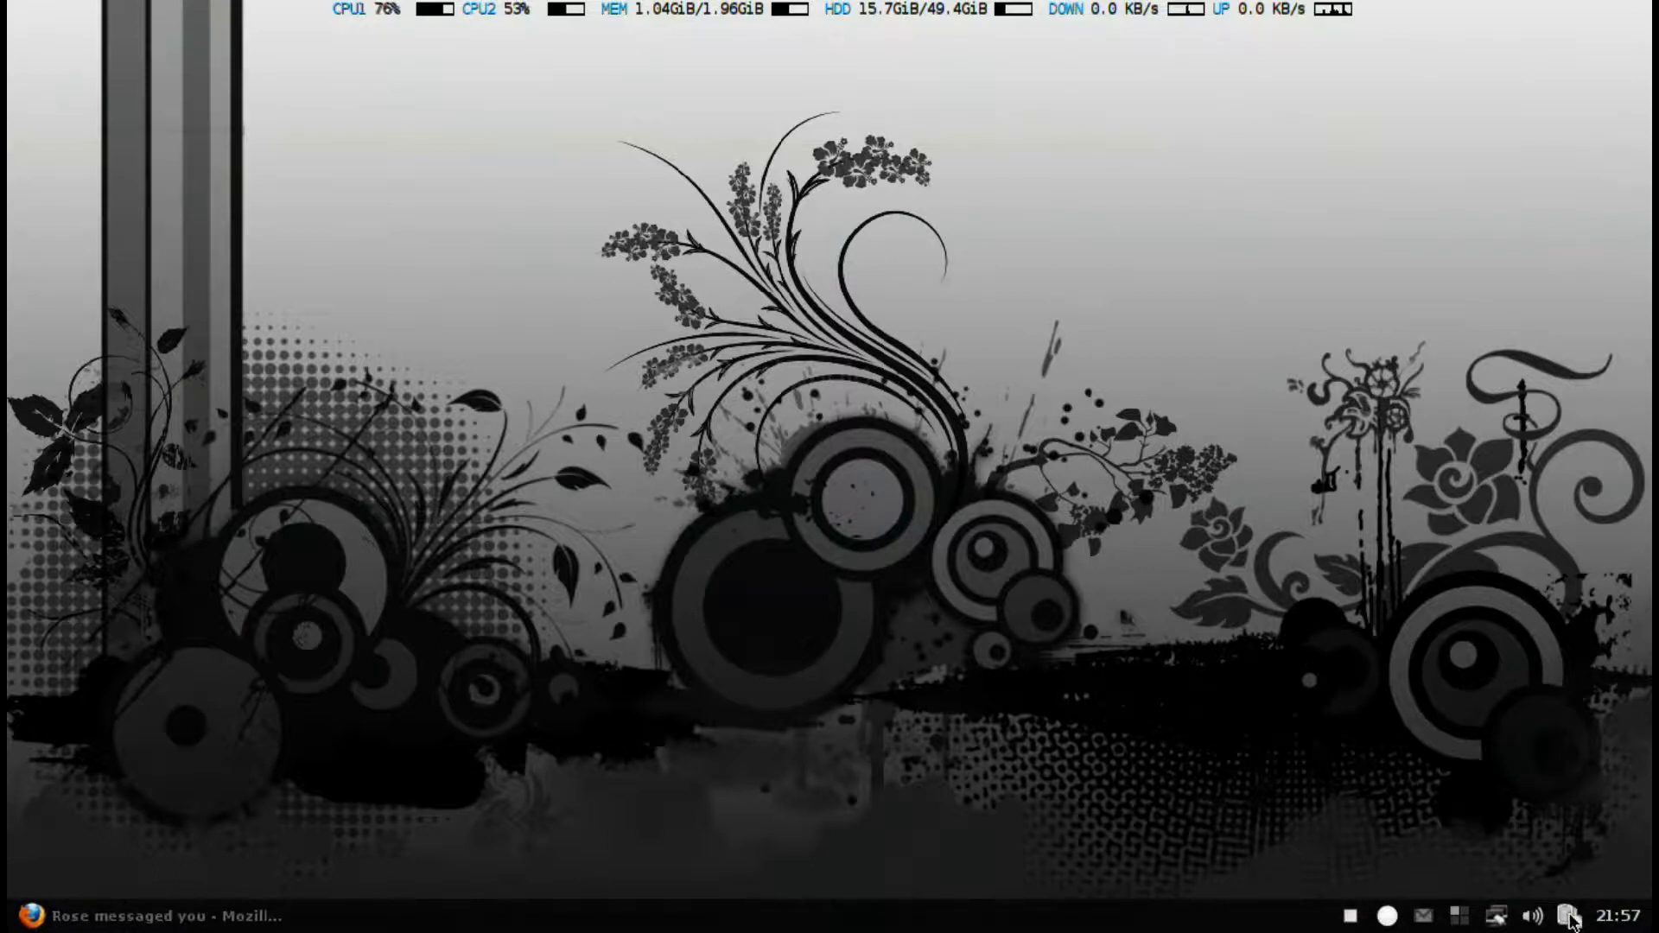
pyautogui.click(1615, 914)
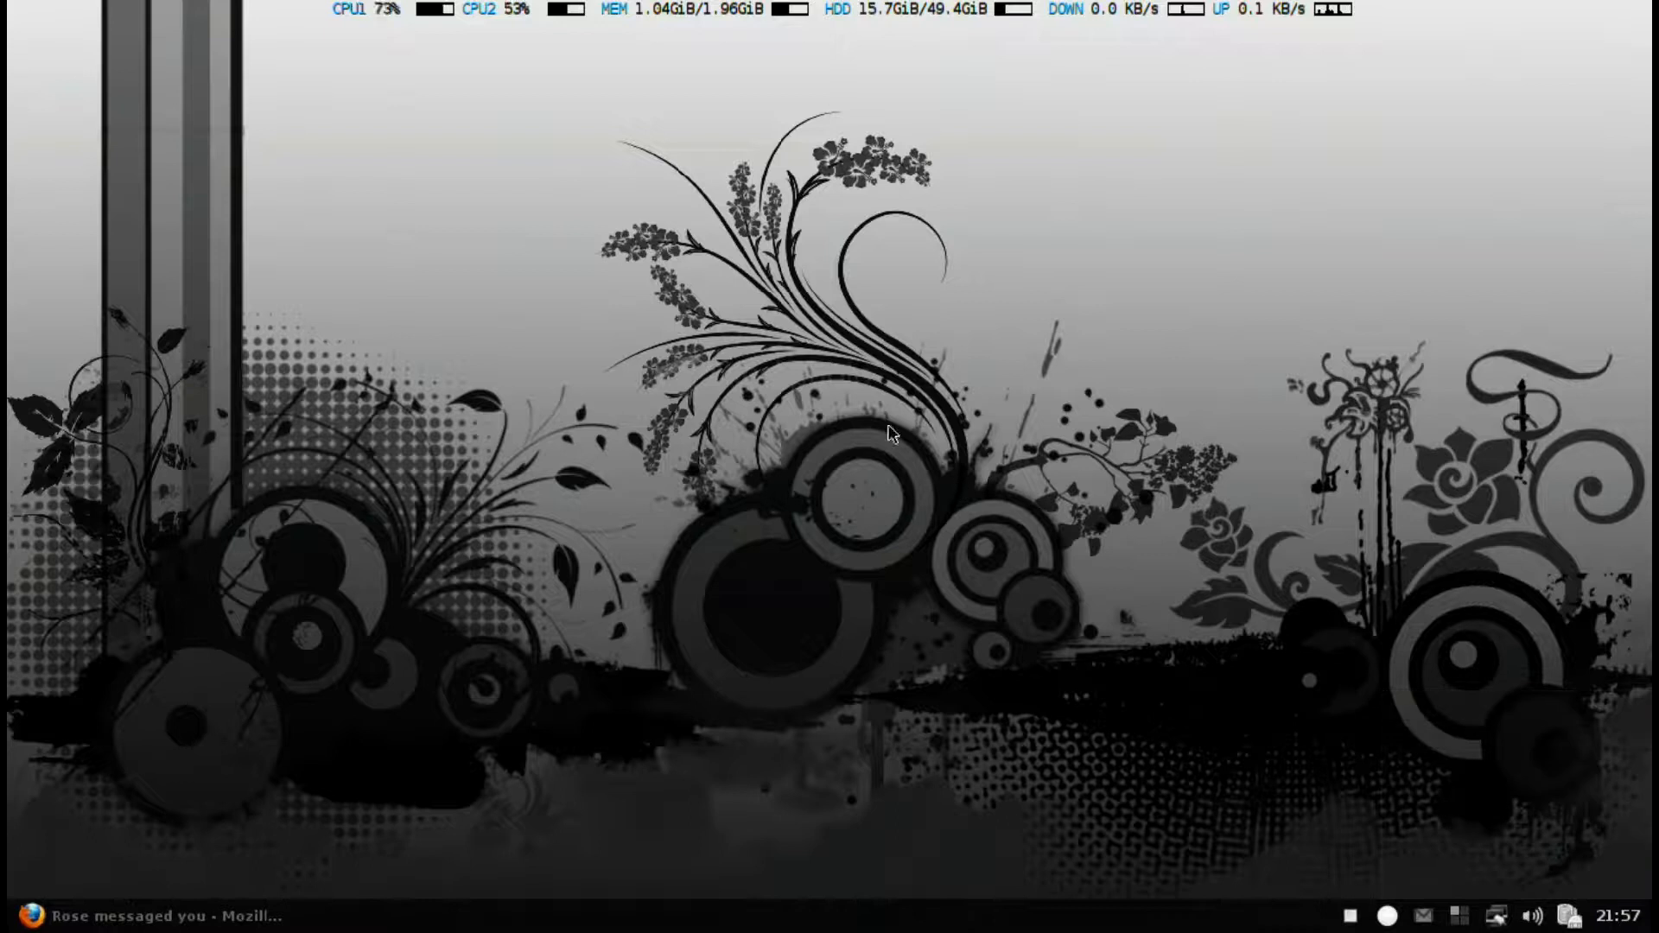
pyautogui.rightClick(890, 434)
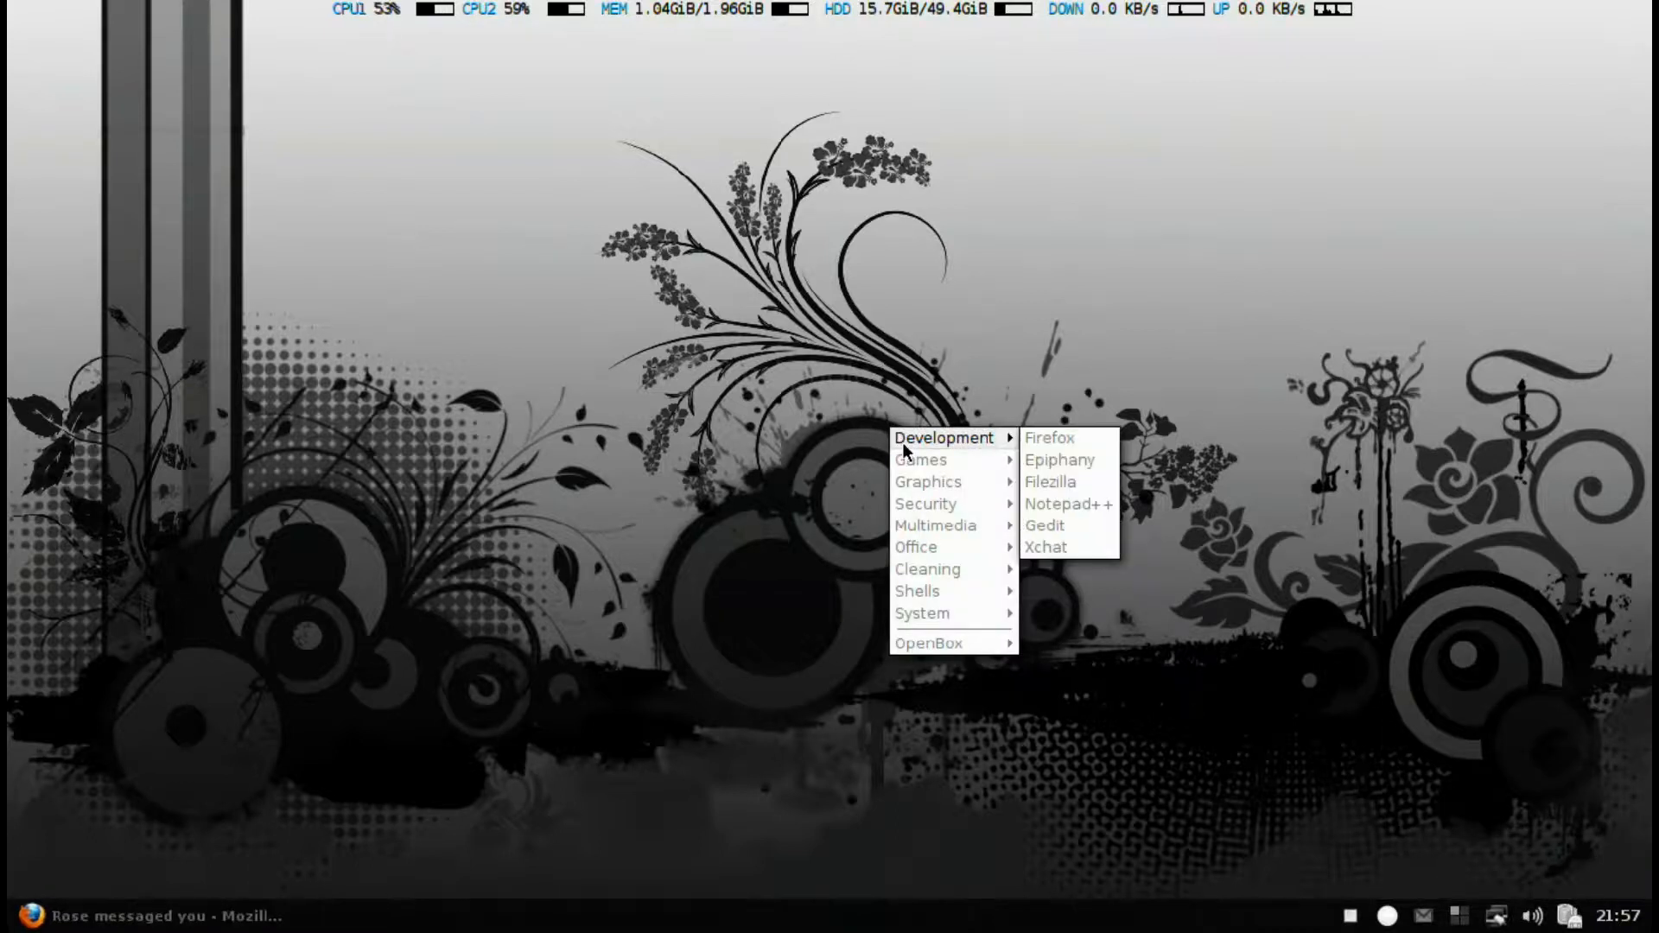
pyautogui.moveTo(952, 572)
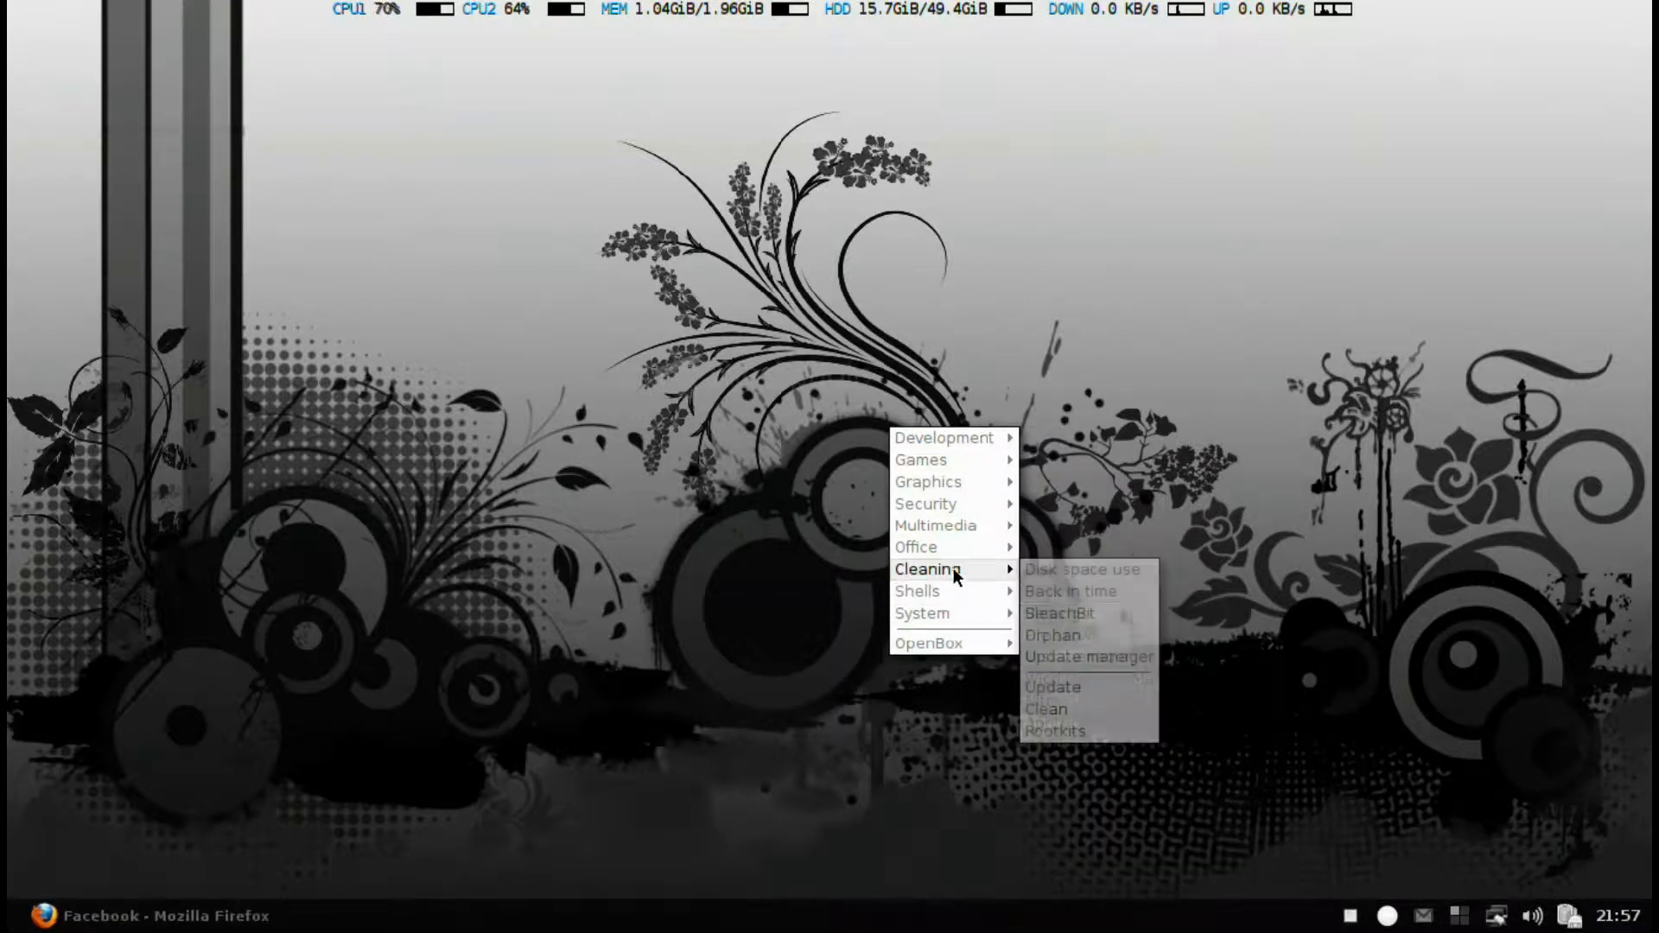
pyautogui.moveTo(944, 460)
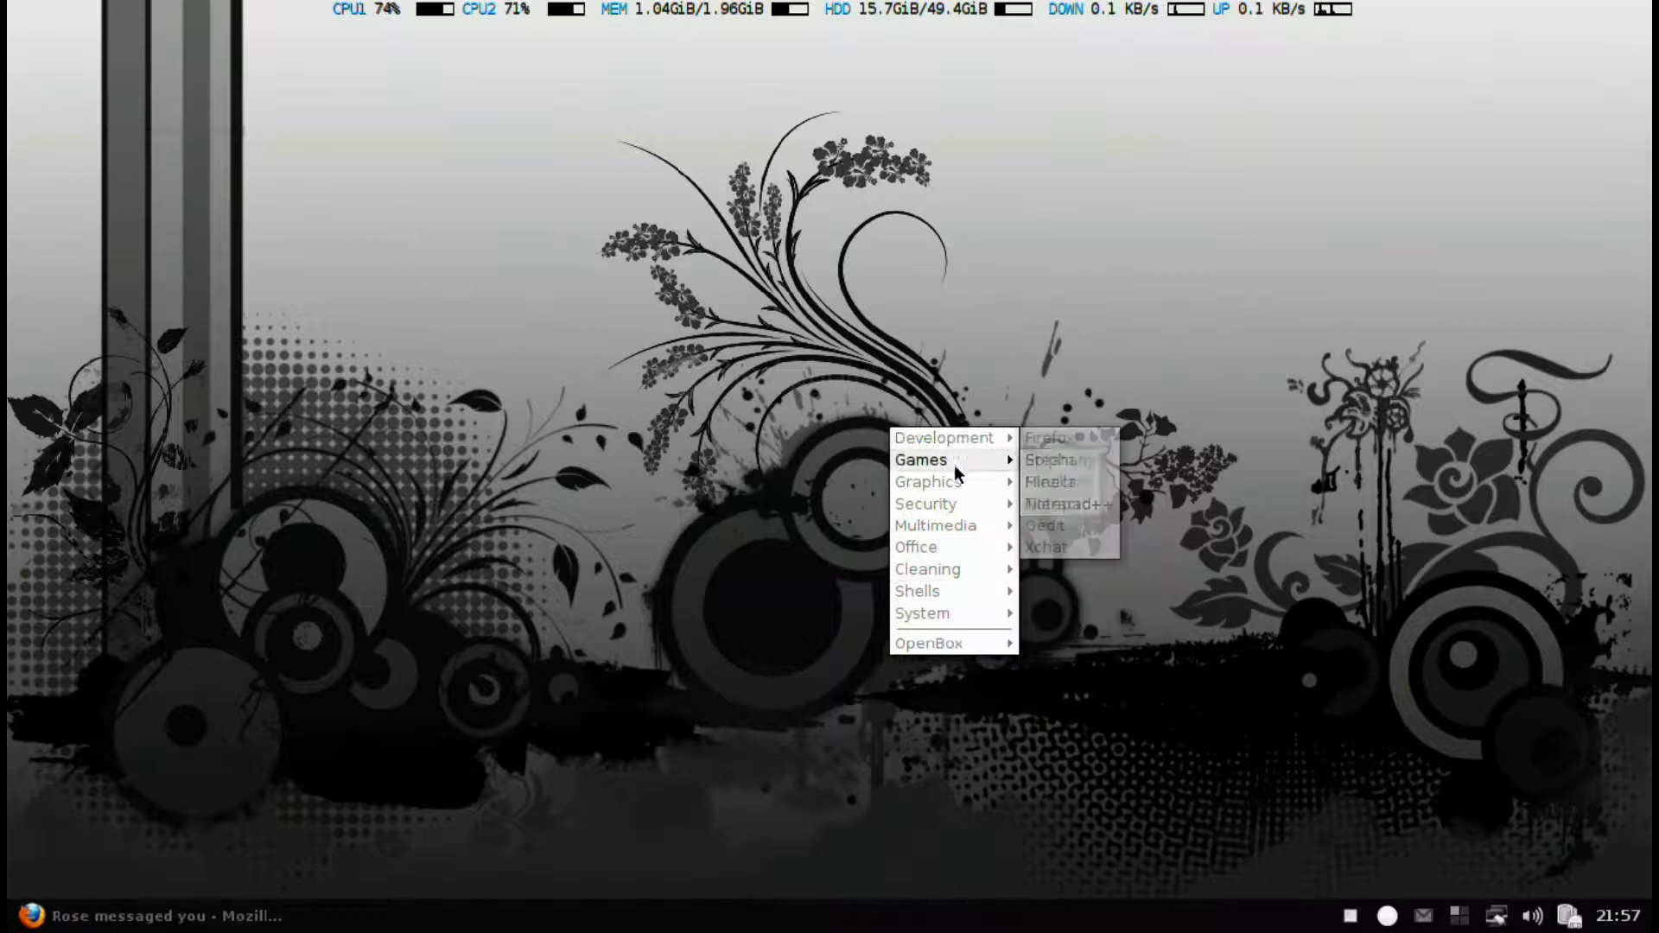
pyautogui.moveTo(959, 537)
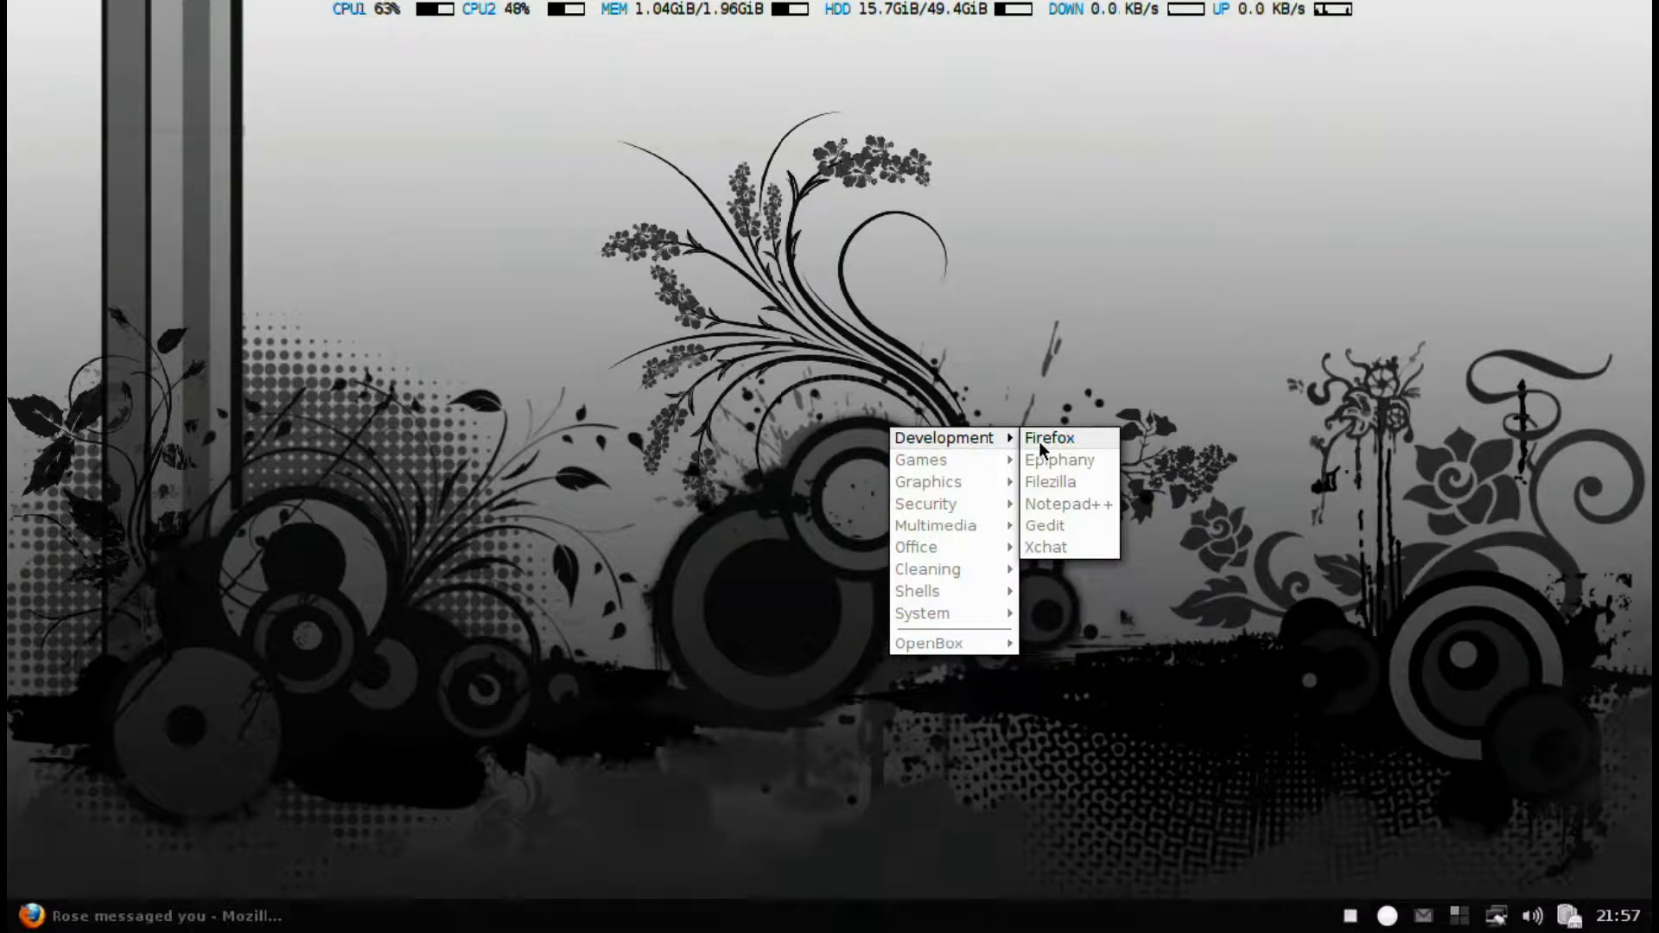
pyautogui.moveTo(1053, 503)
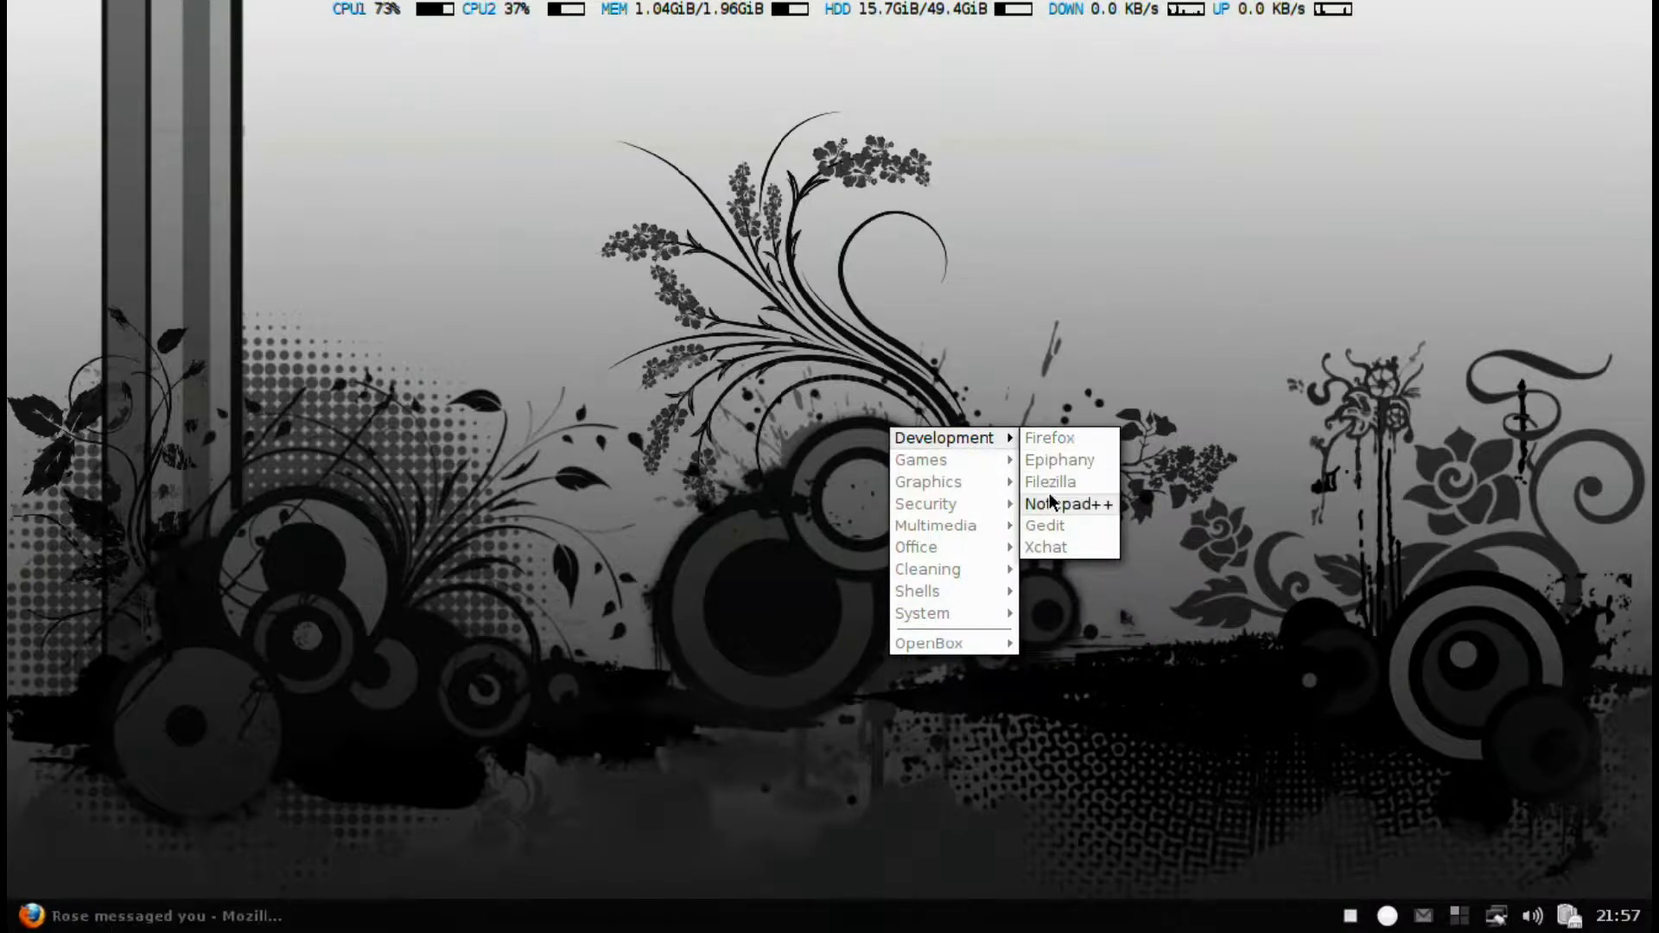
pyautogui.moveTo(944, 481)
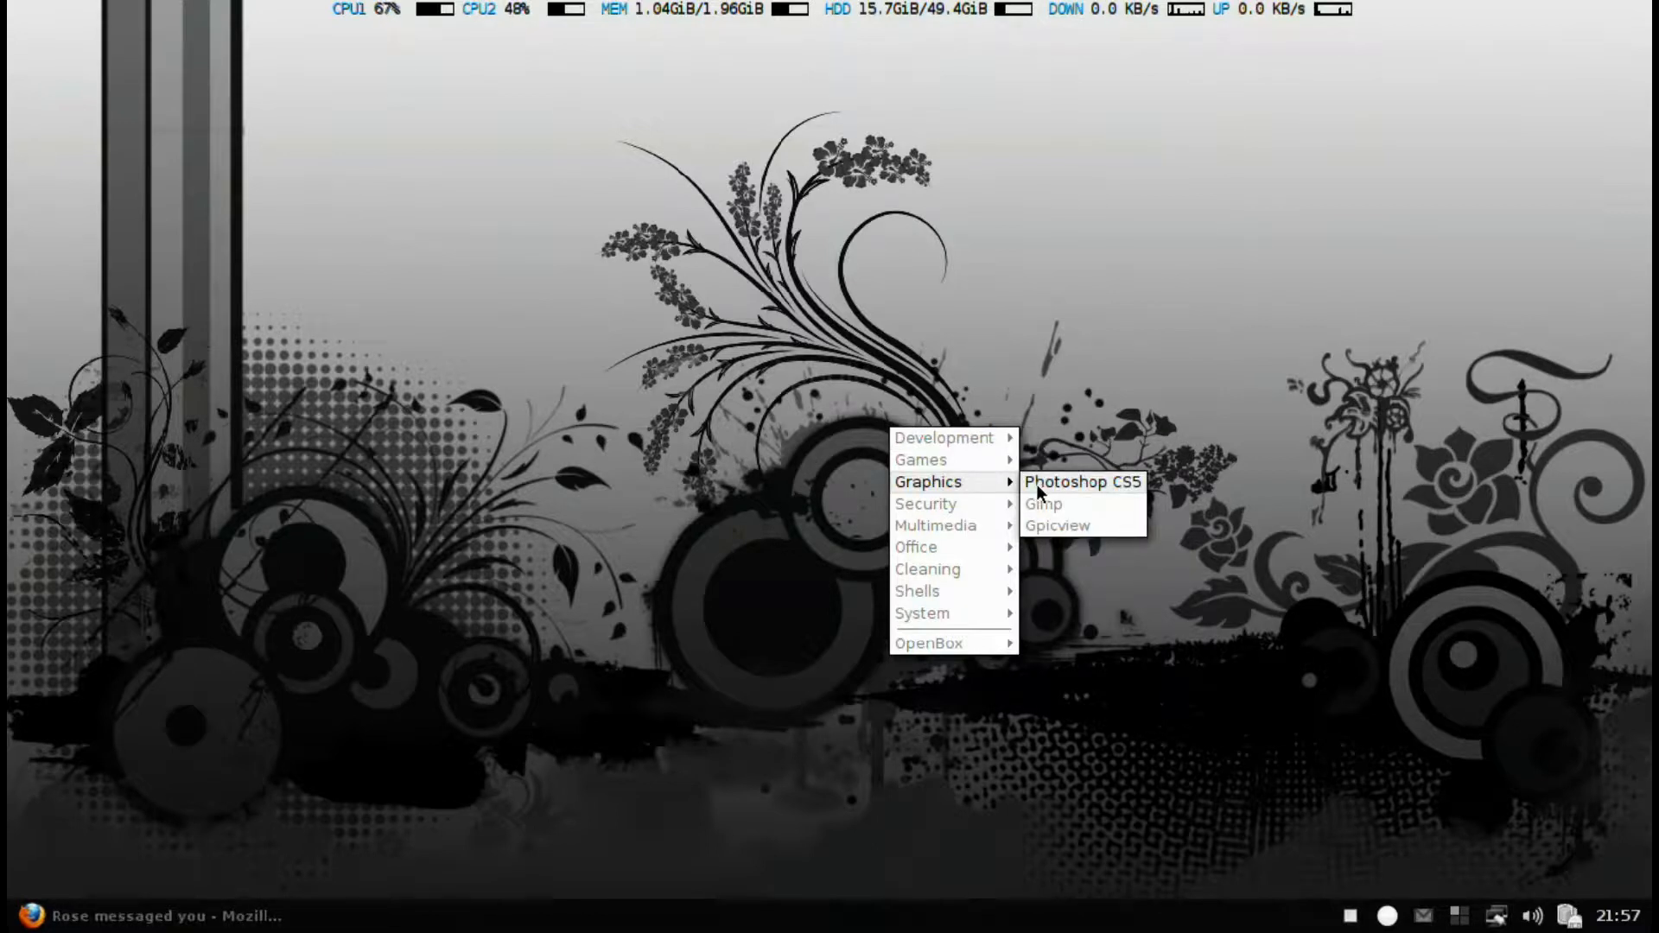
pyautogui.moveTo(945, 526)
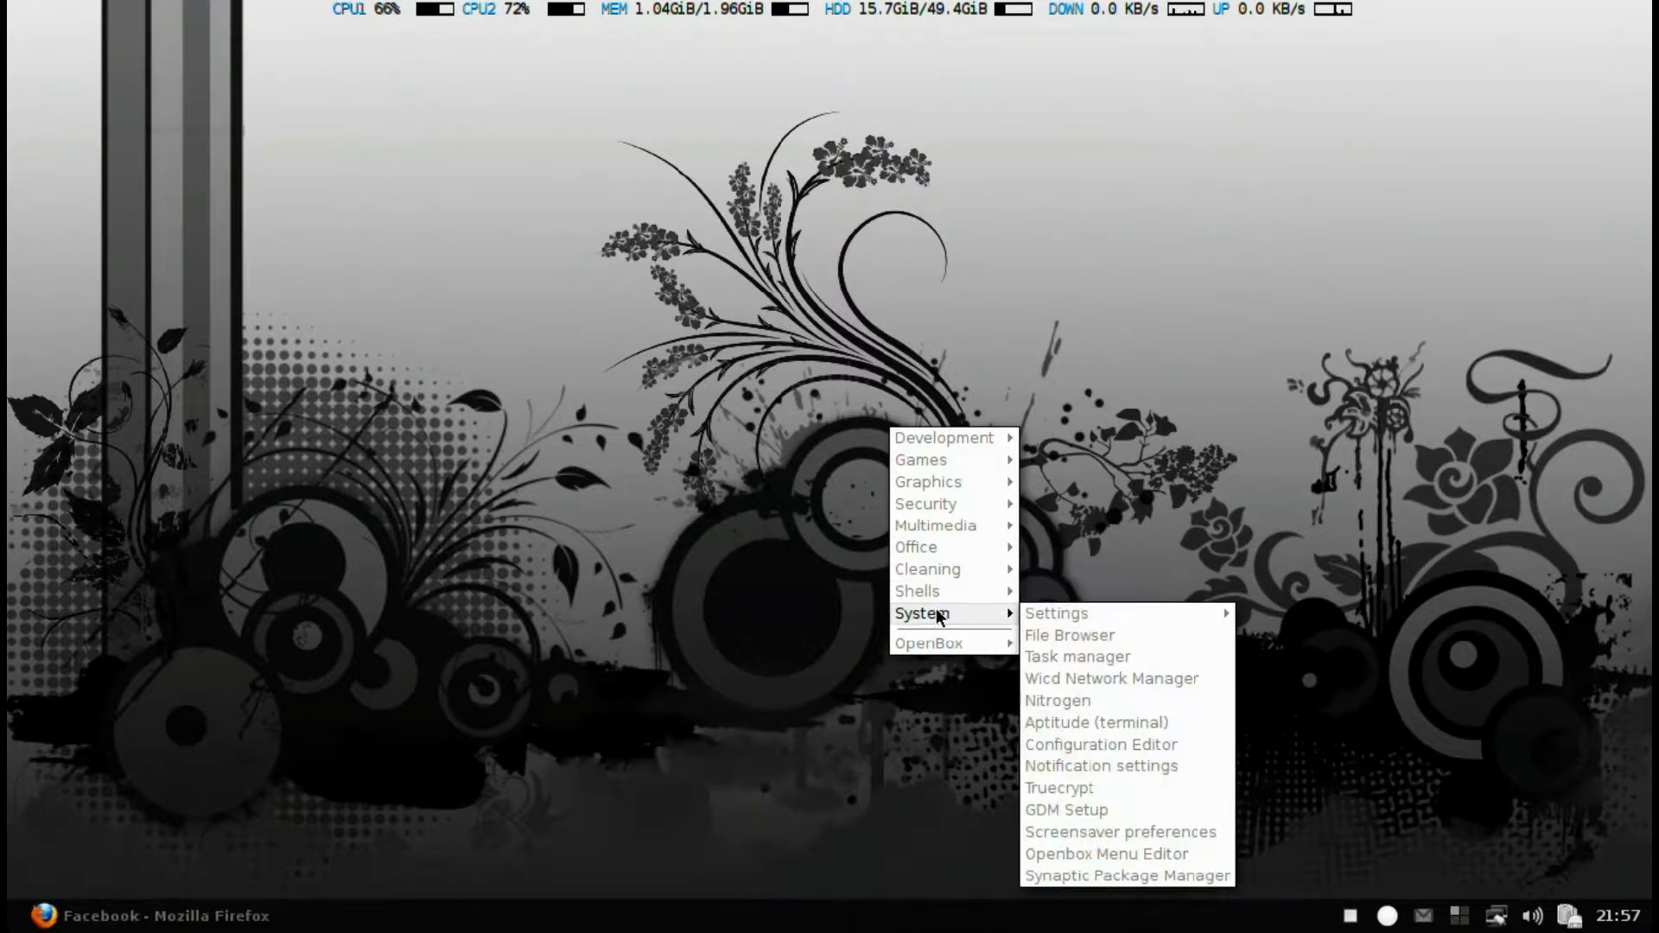
pyautogui.moveTo(944, 629)
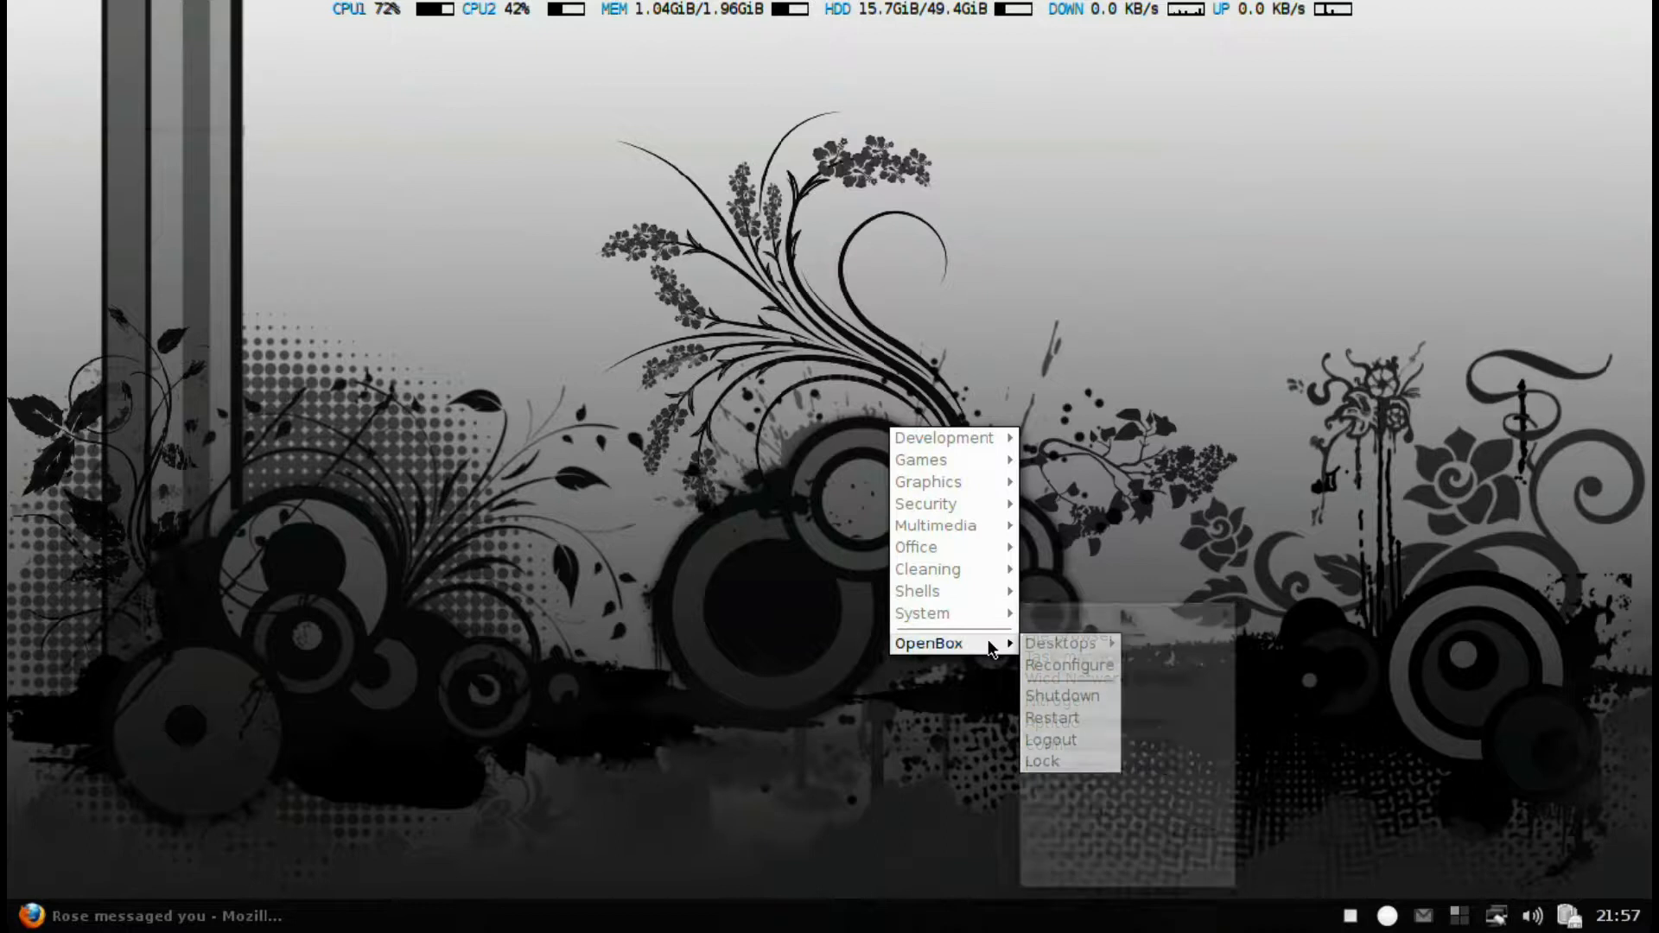
pyautogui.moveTo(970, 570)
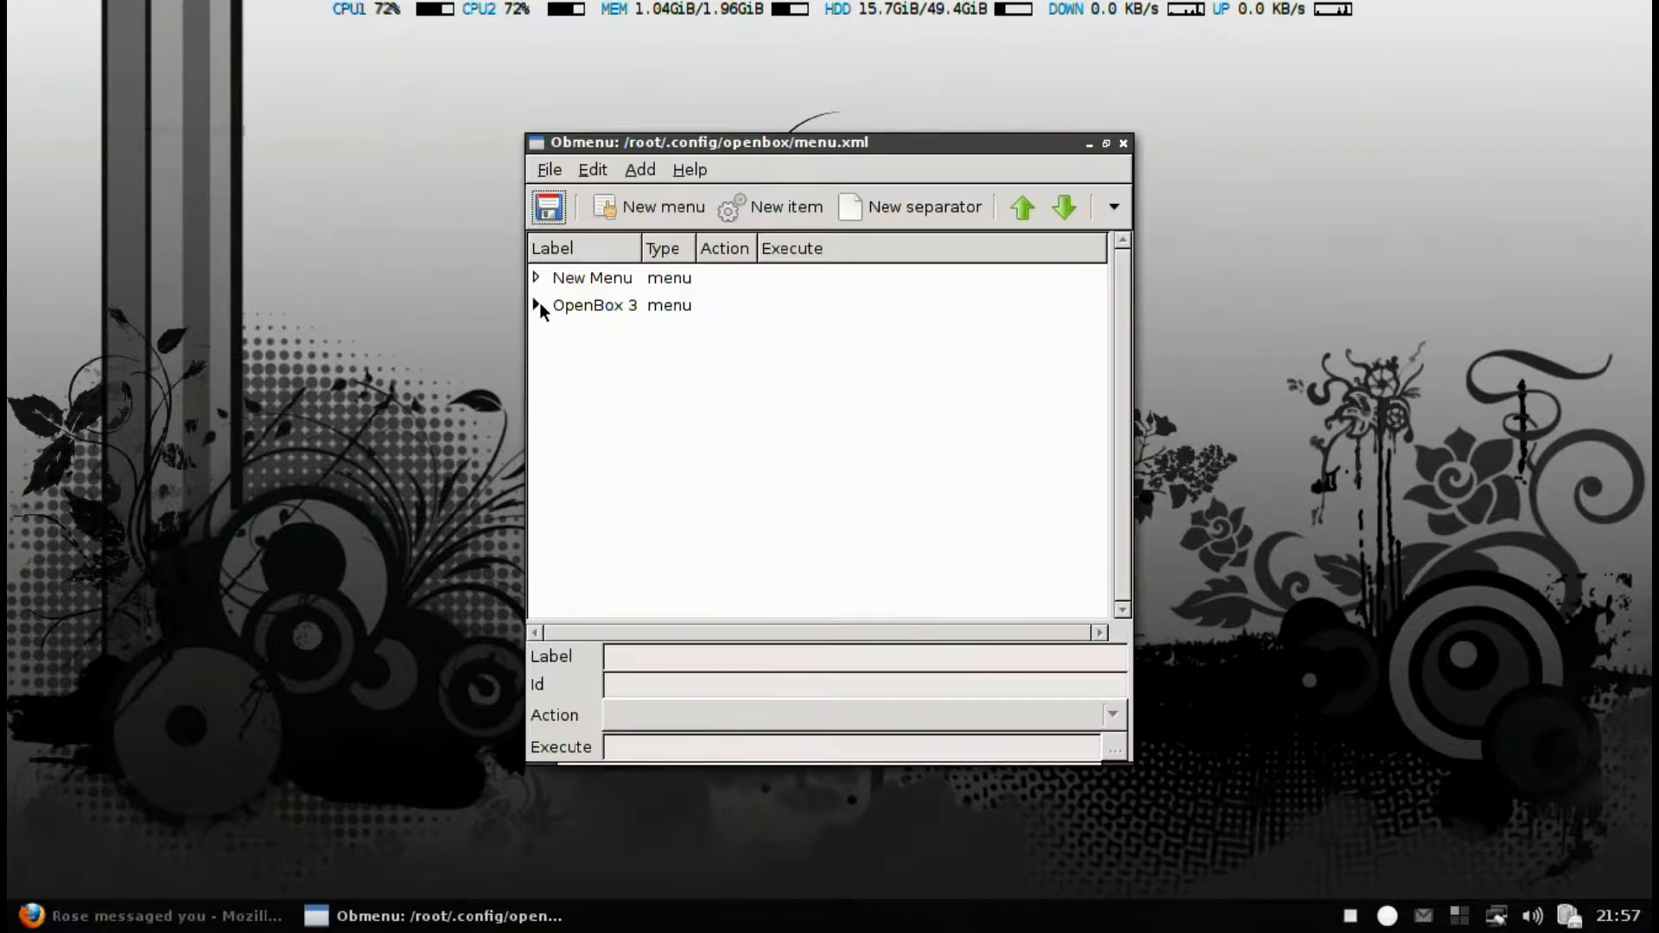
# Step: Expand OpenBox 3 and Cleaning, view the Update entry's full command, then close Obmenu
pyautogui.click(536, 305)
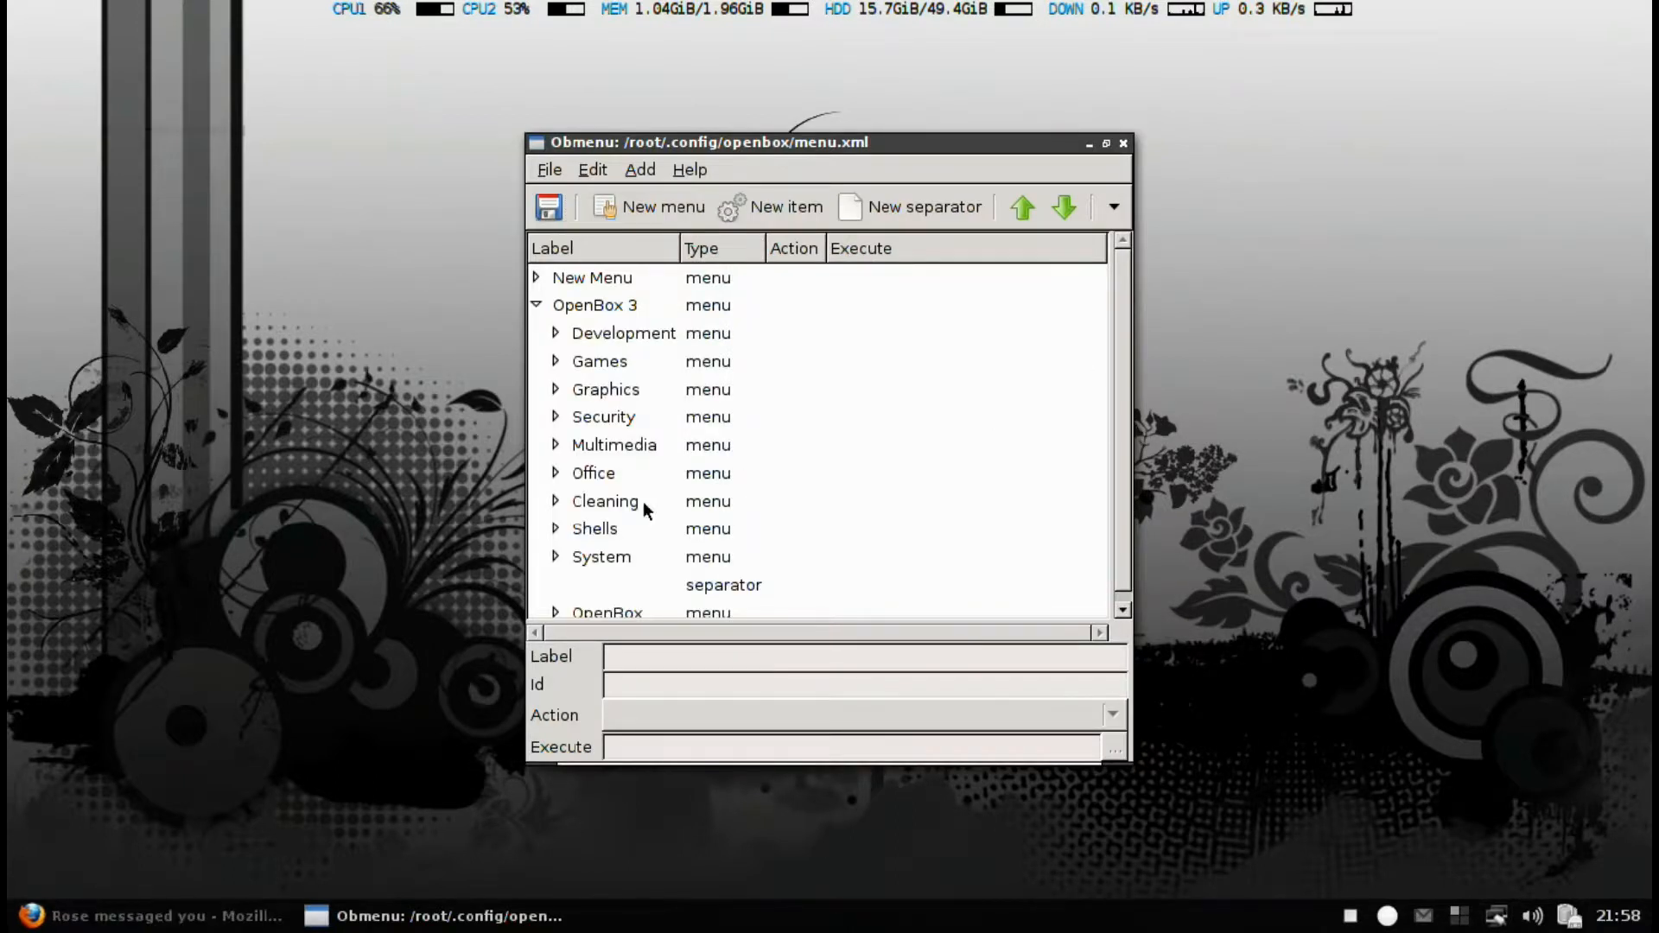
pyautogui.click(555, 501)
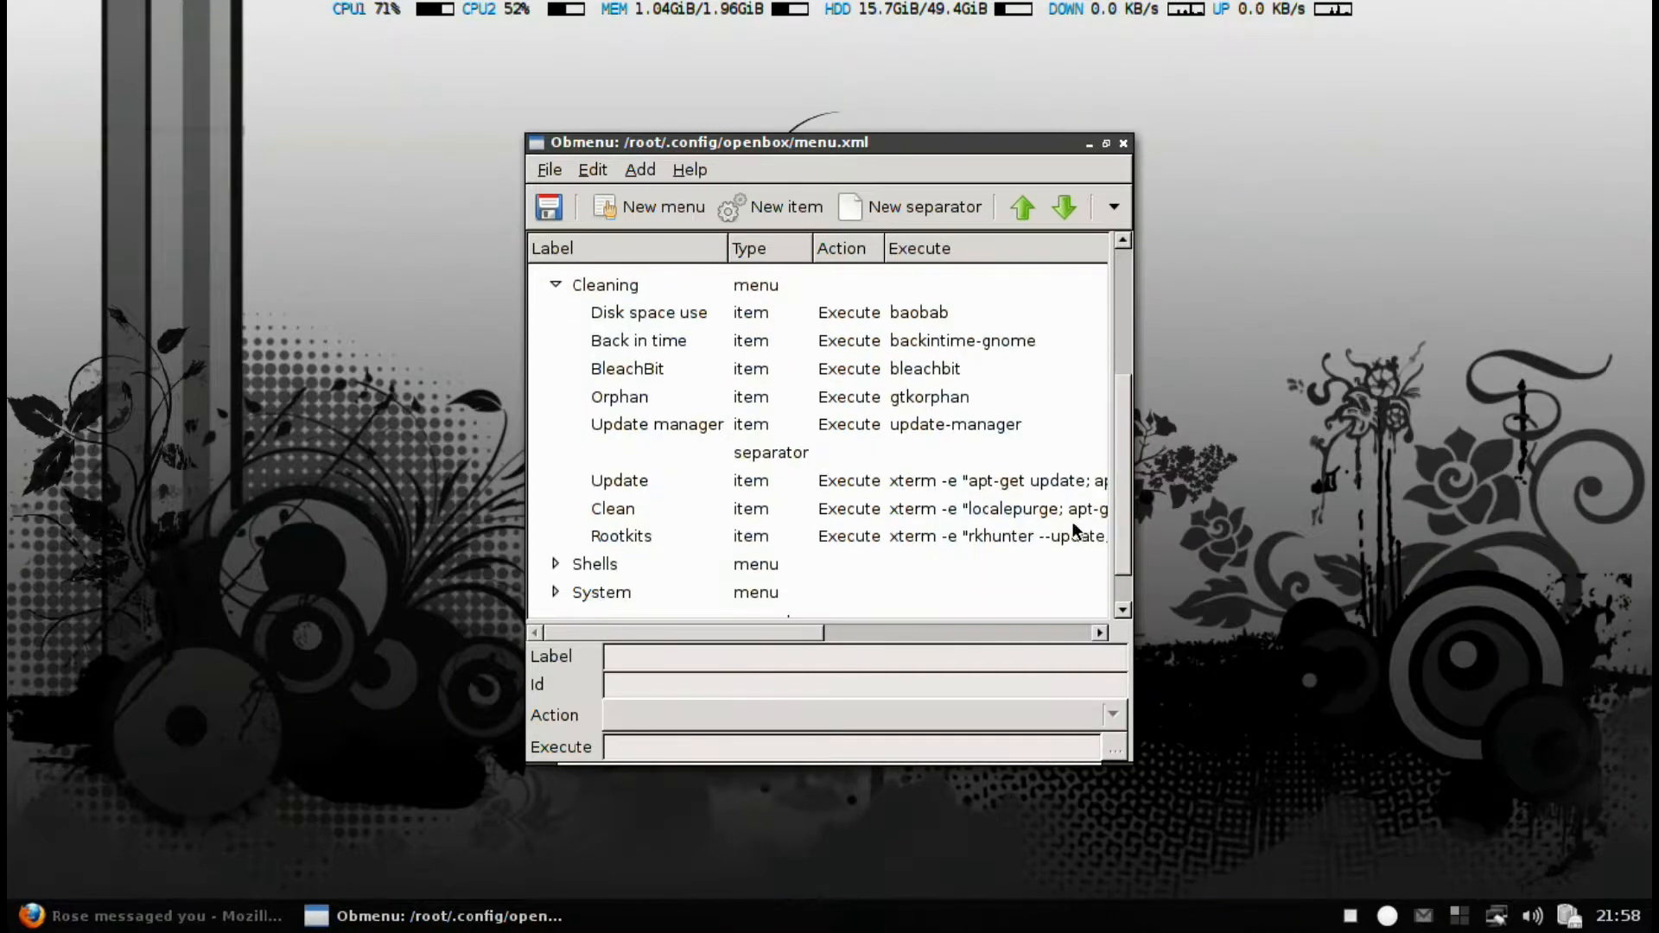
pyautogui.click(612, 508)
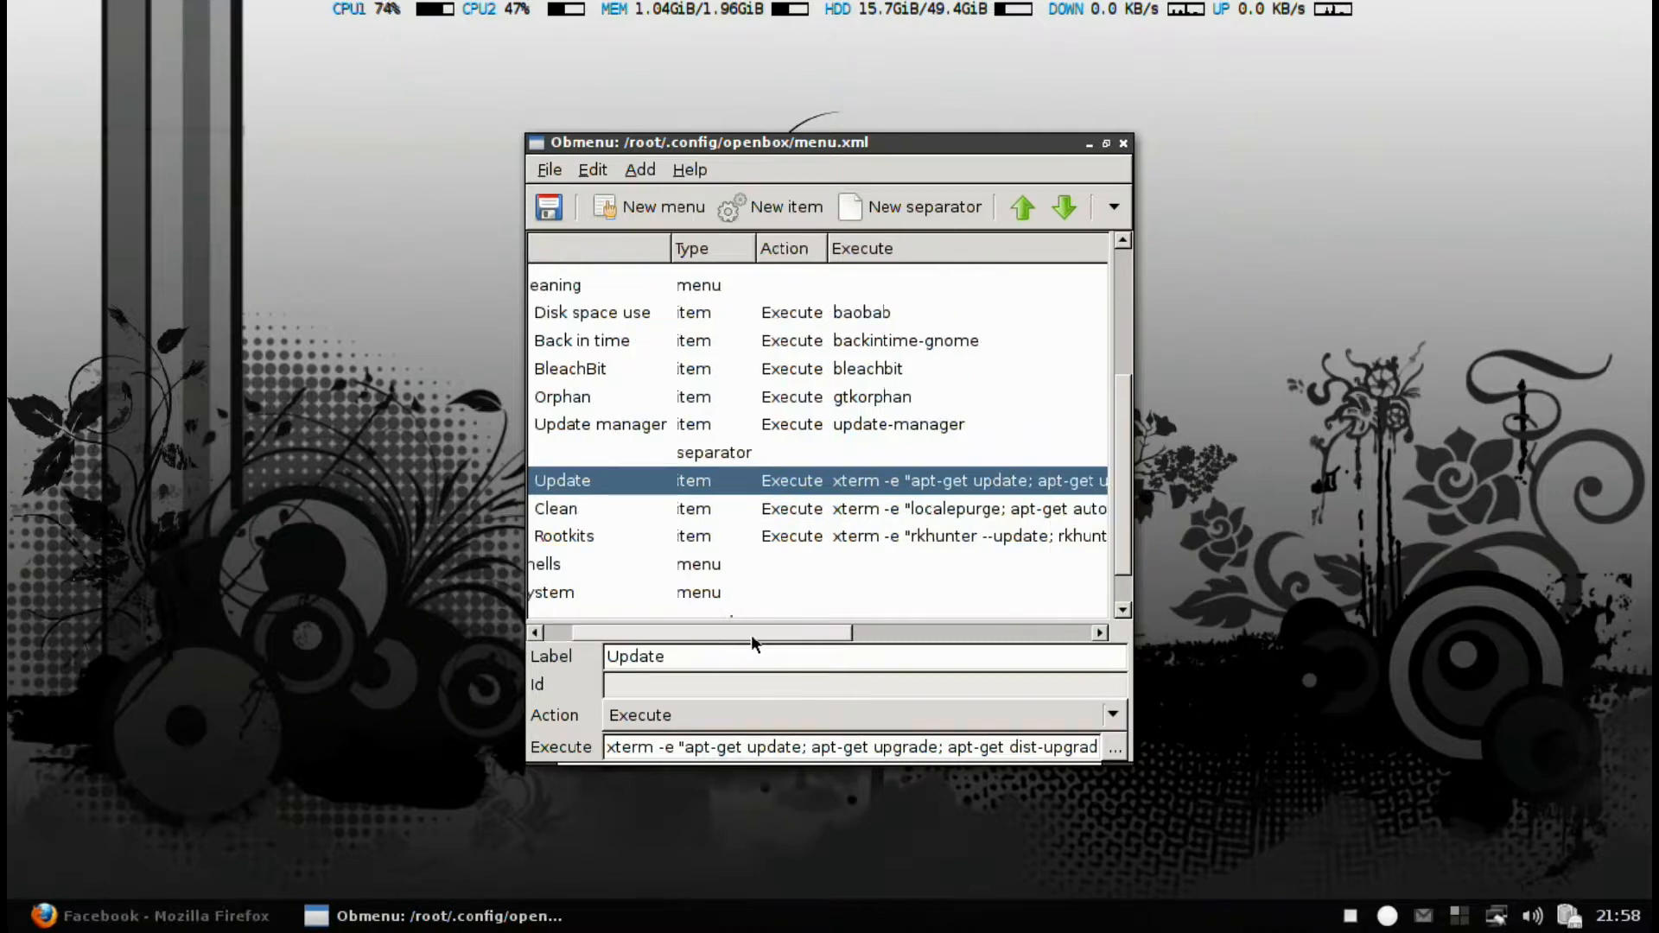
pyautogui.moveTo(751, 631); pyautogui.dragTo(841, 632)
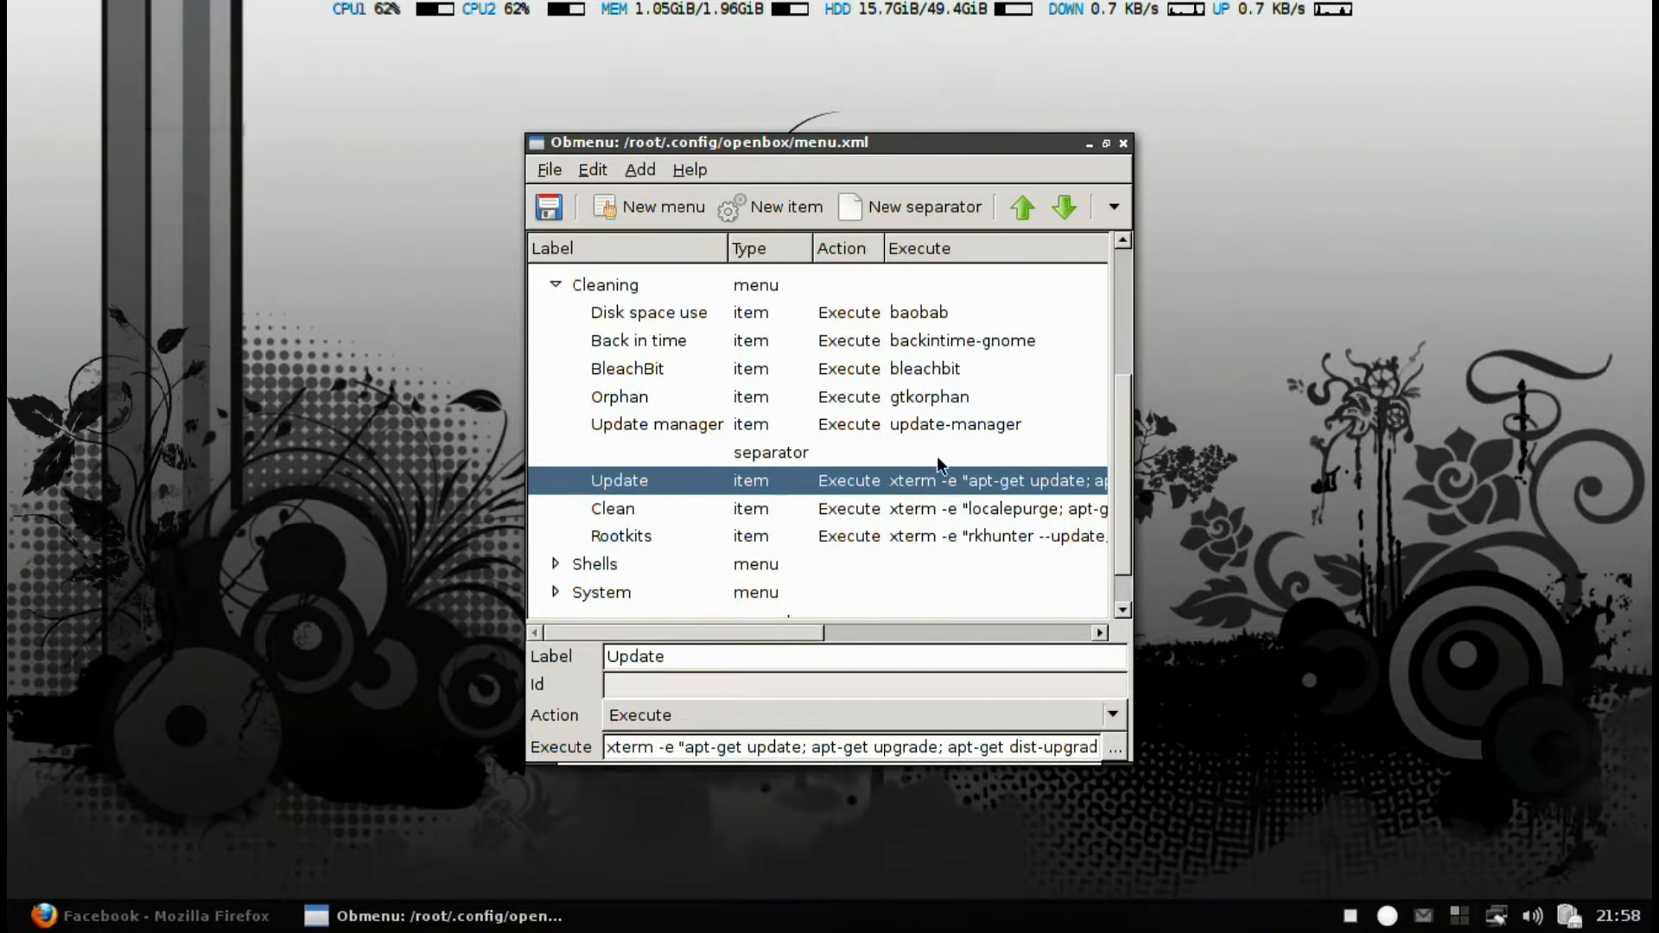
pyautogui.click(1122, 143)
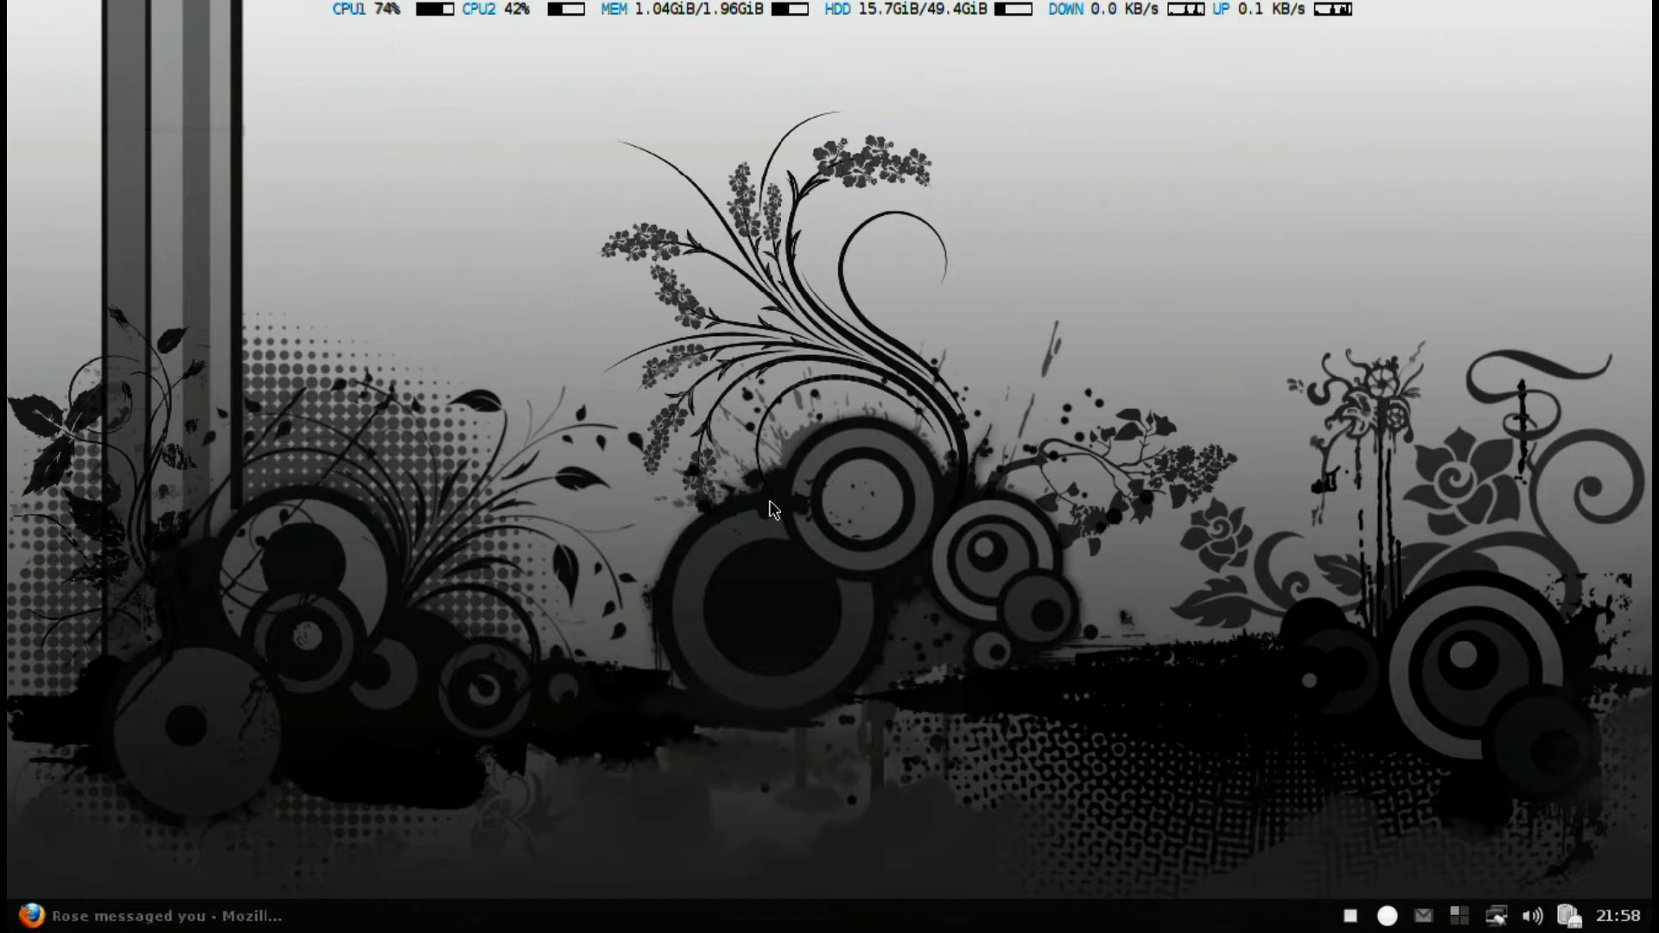
# Step: Reopen the desktop root menu and hover over the System submenu
pyautogui.rightClick(771, 513)
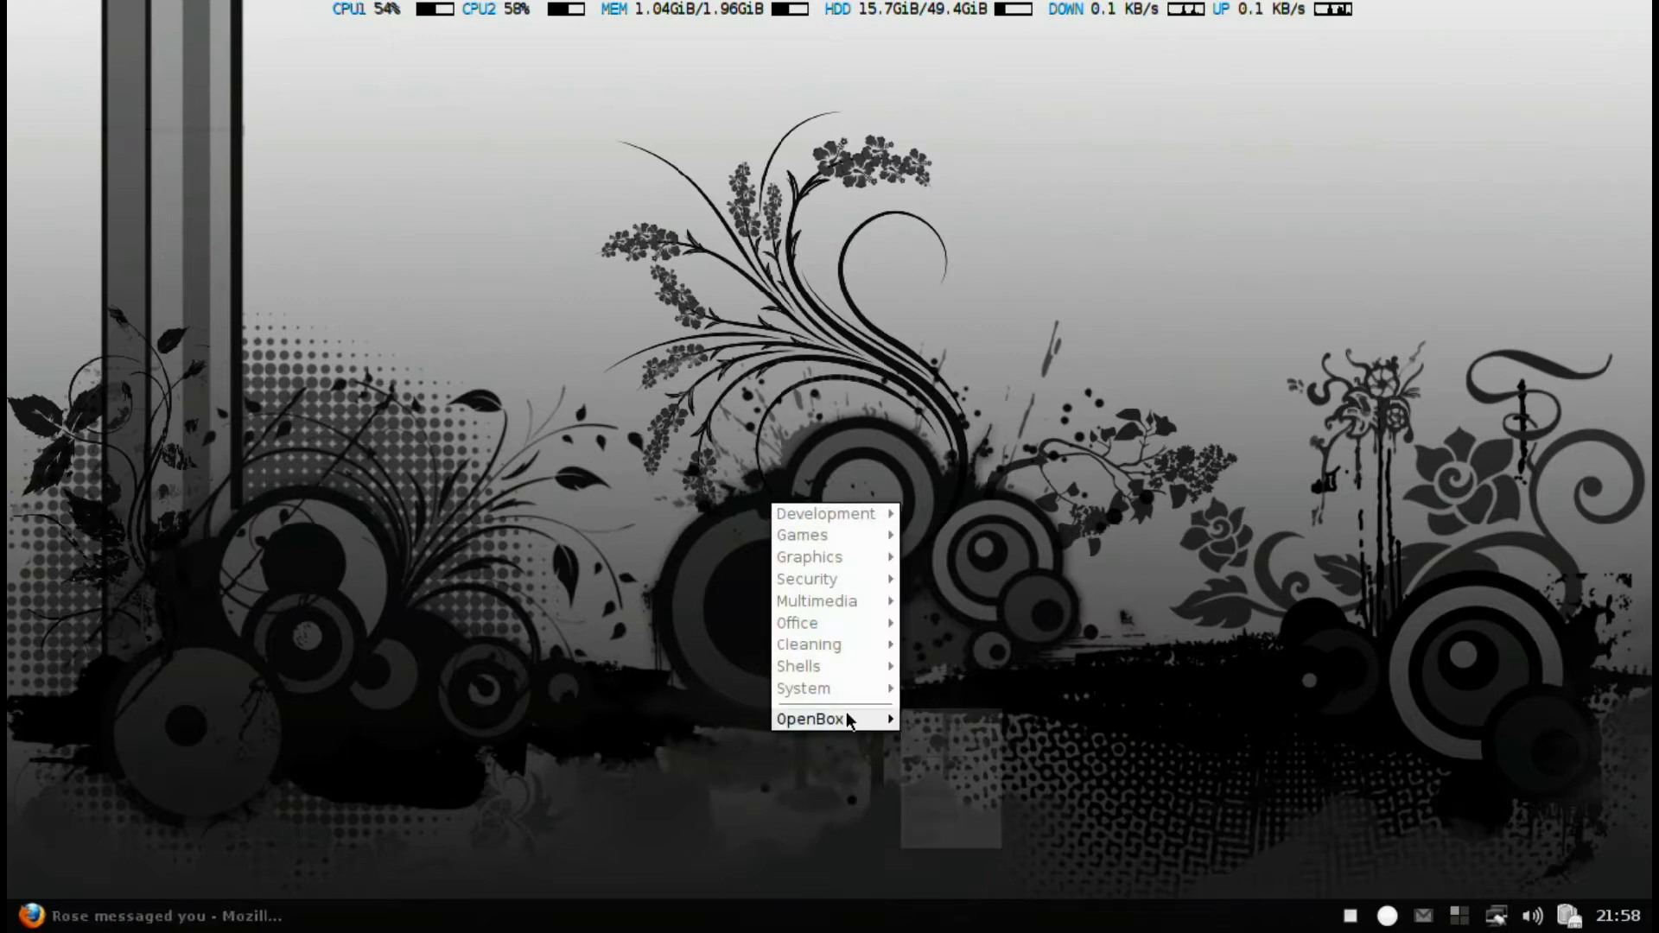
pyautogui.moveTo(803, 688)
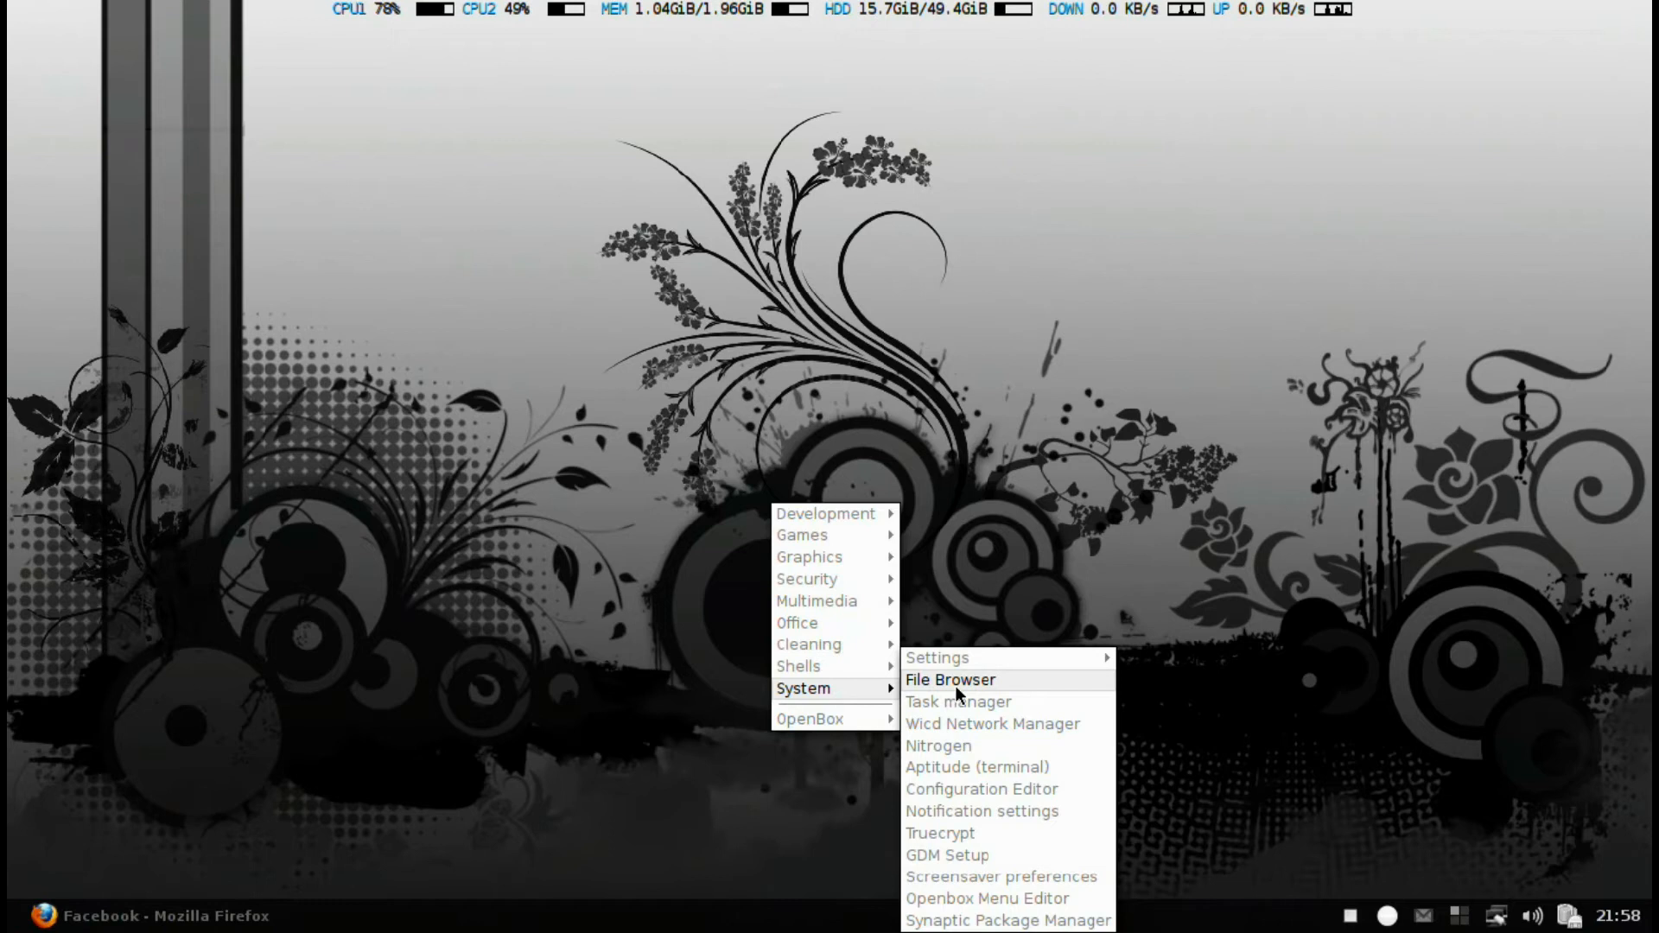